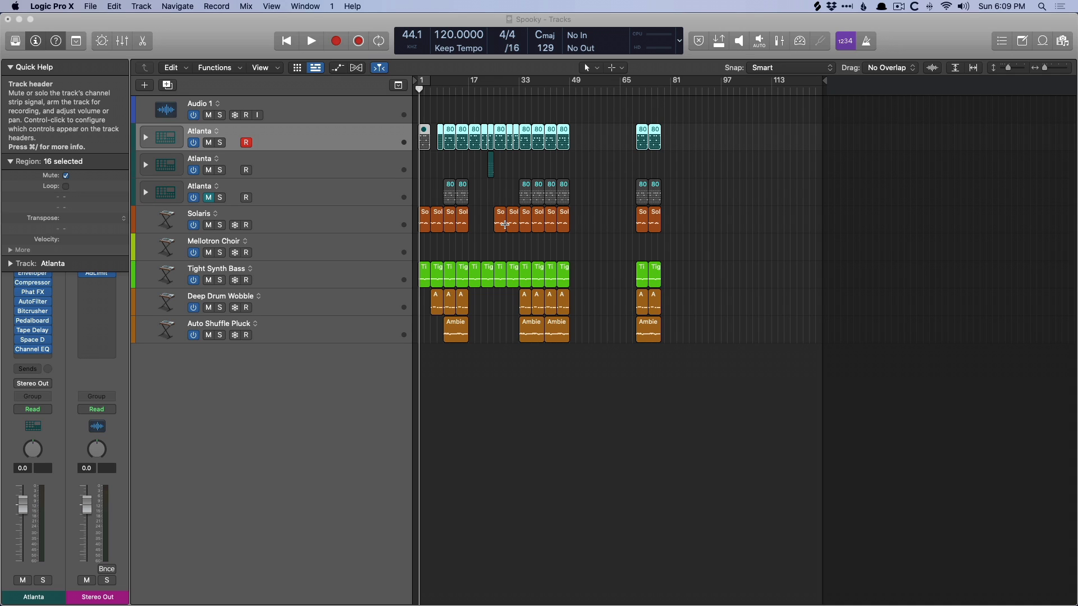
Switch to Books to view the User Guide note on project packages, then back to Finder
key("cmd+tab")
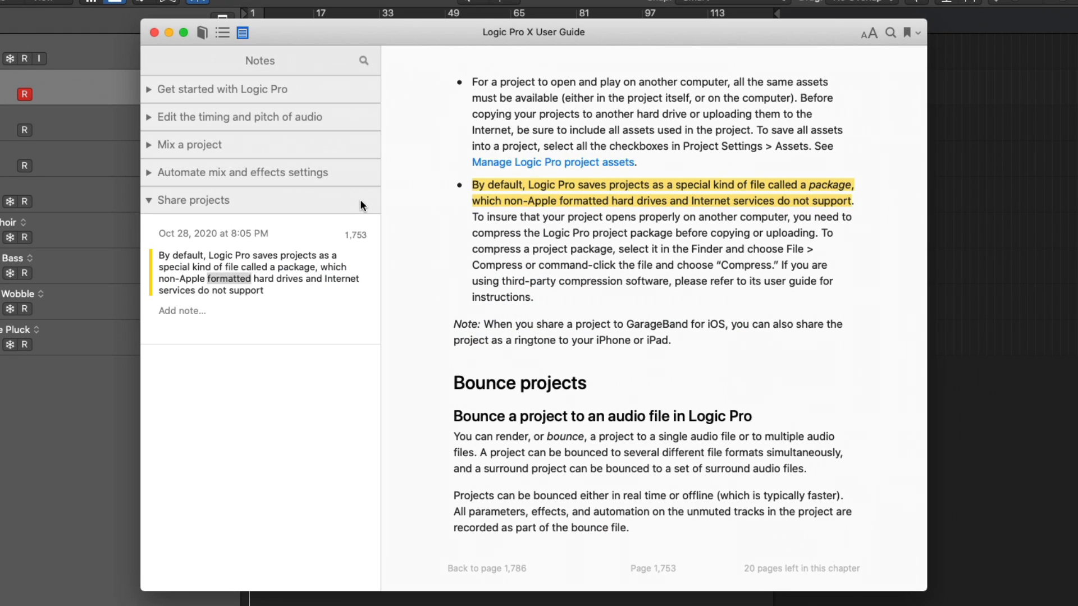
mouse_move(552, 187)
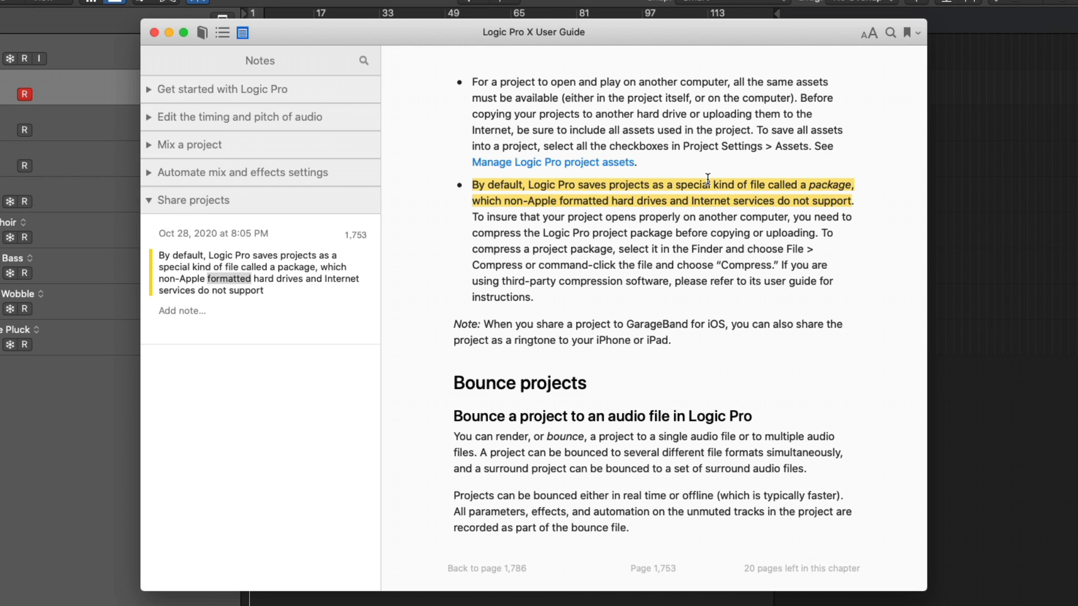
key("cmd+tab")
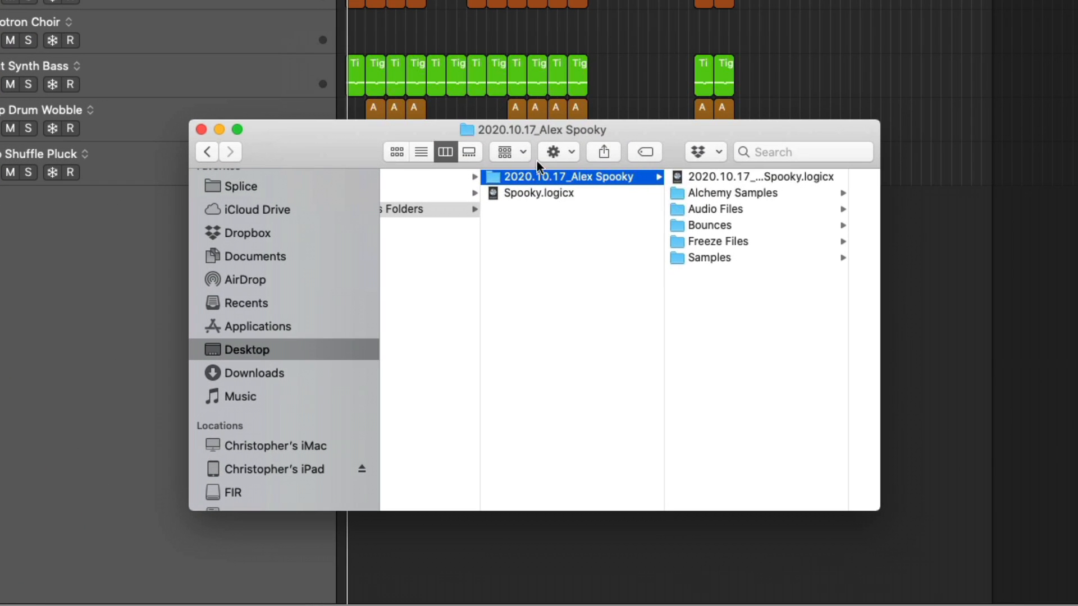
mouse_move(516, 207)
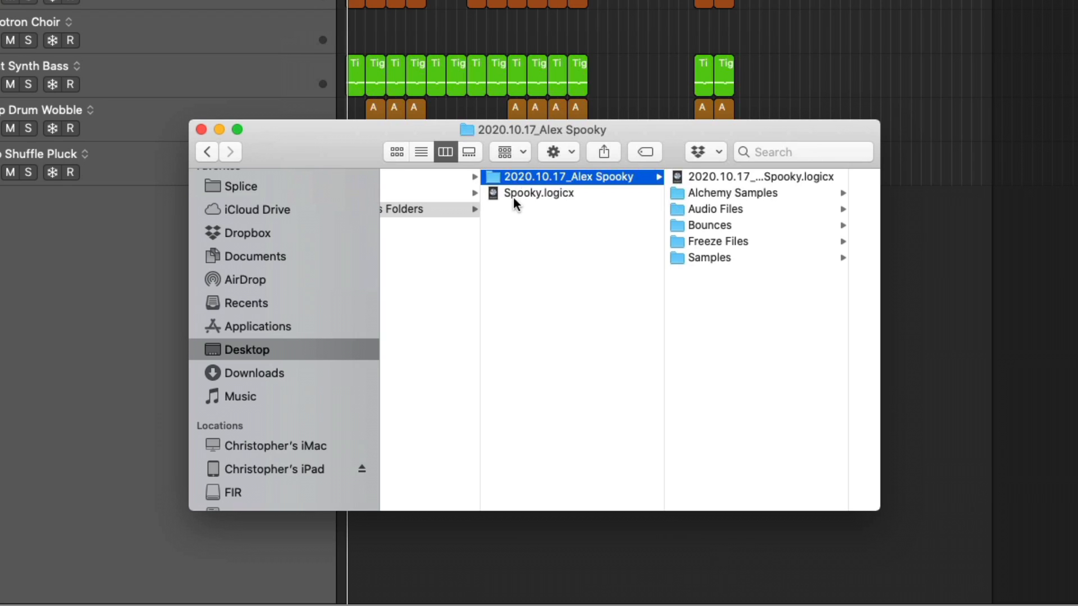
Compare the Spooky.logicx package info with the 2020.10.17_Alex Spooky folder's contents
left_click(539, 193)
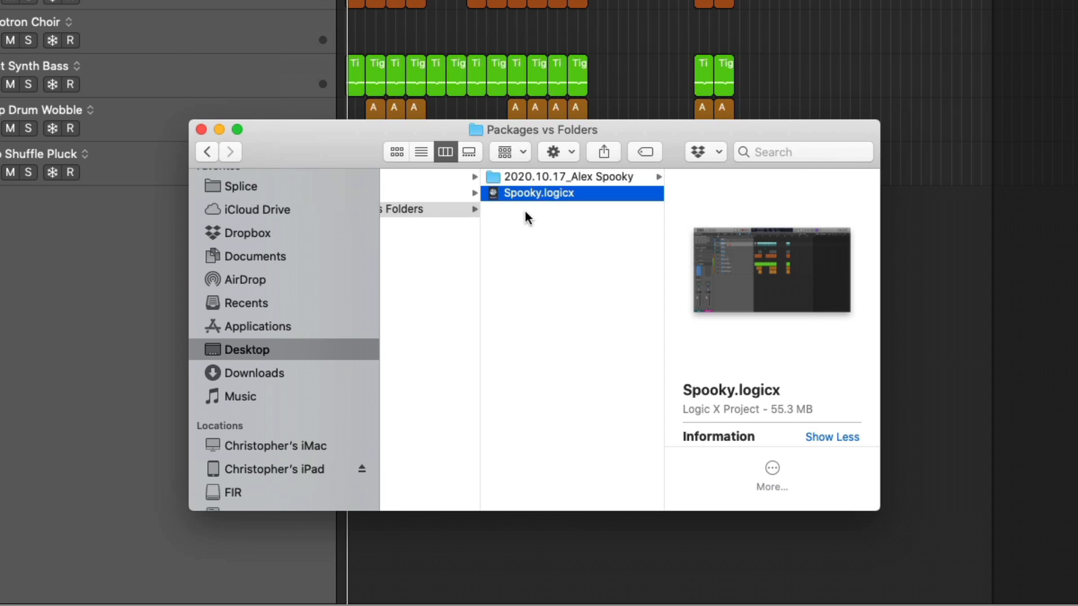
left_click(563, 176)
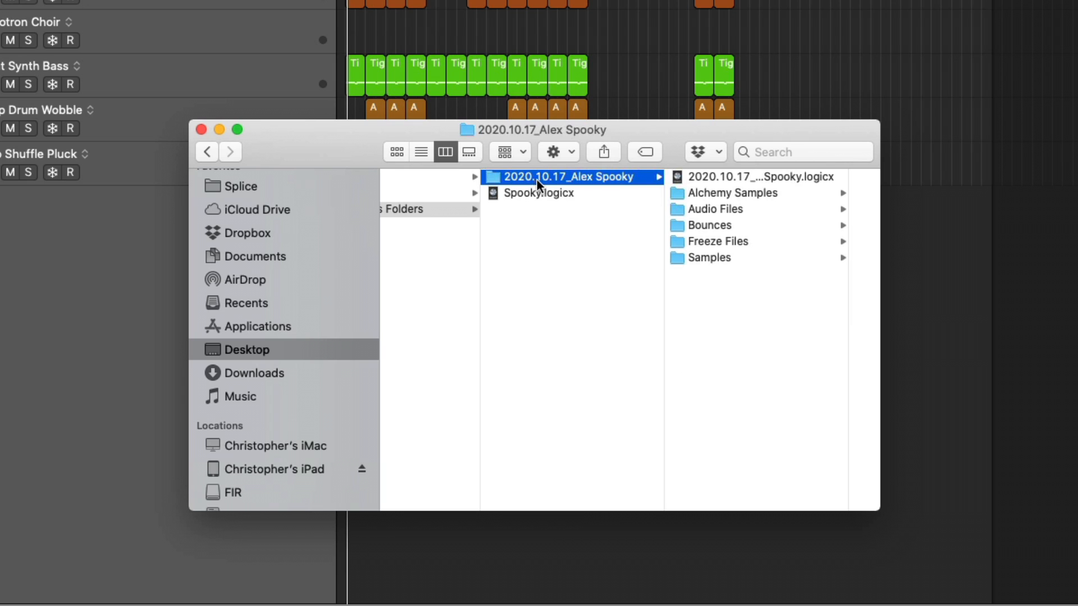
left_click(541, 194)
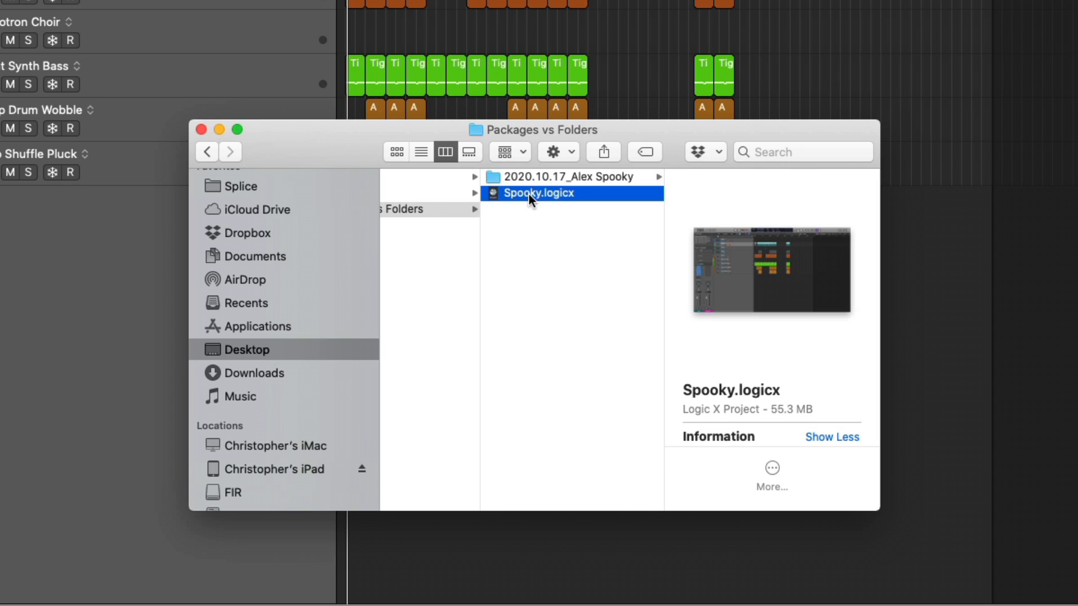
left_click(564, 177)
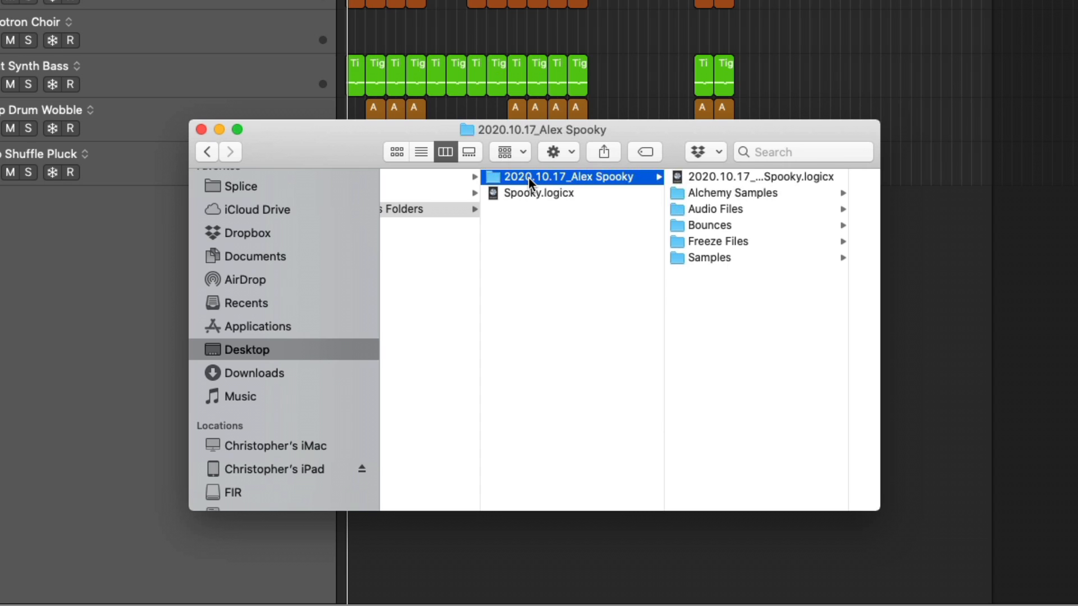
Browse the folder project's .logicx file and Bounces folder, then return to Spooky.logicx
left_click(577, 176)
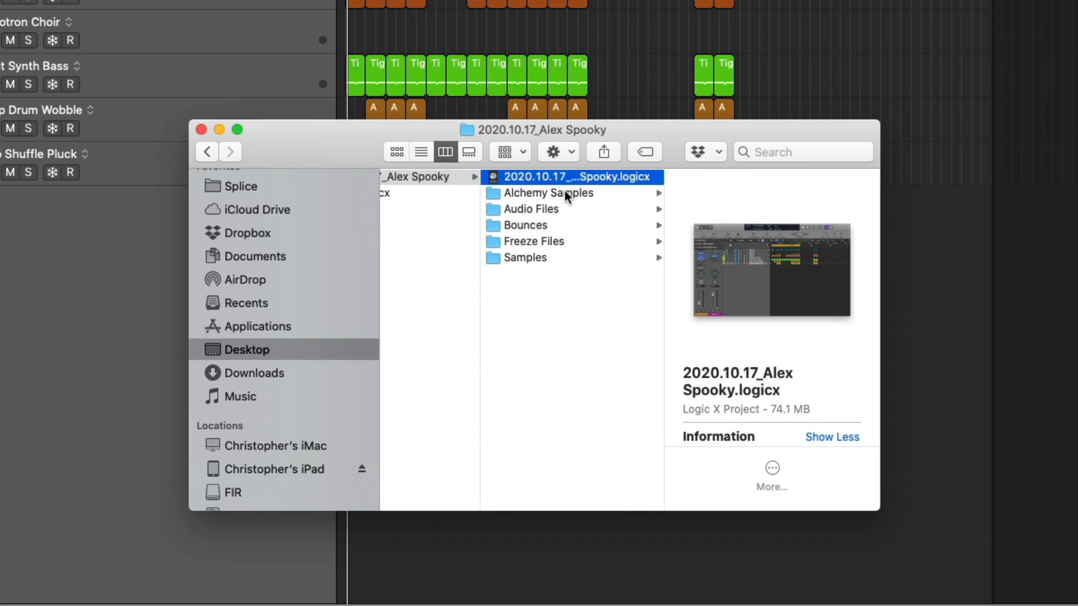
mouse_move(555, 204)
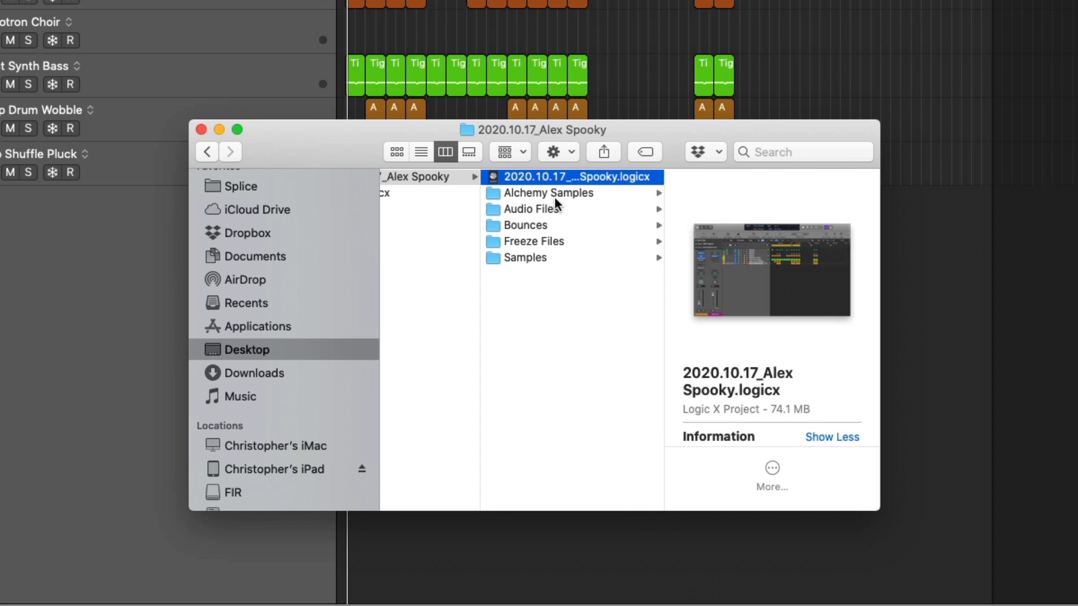
left_click(525, 224)
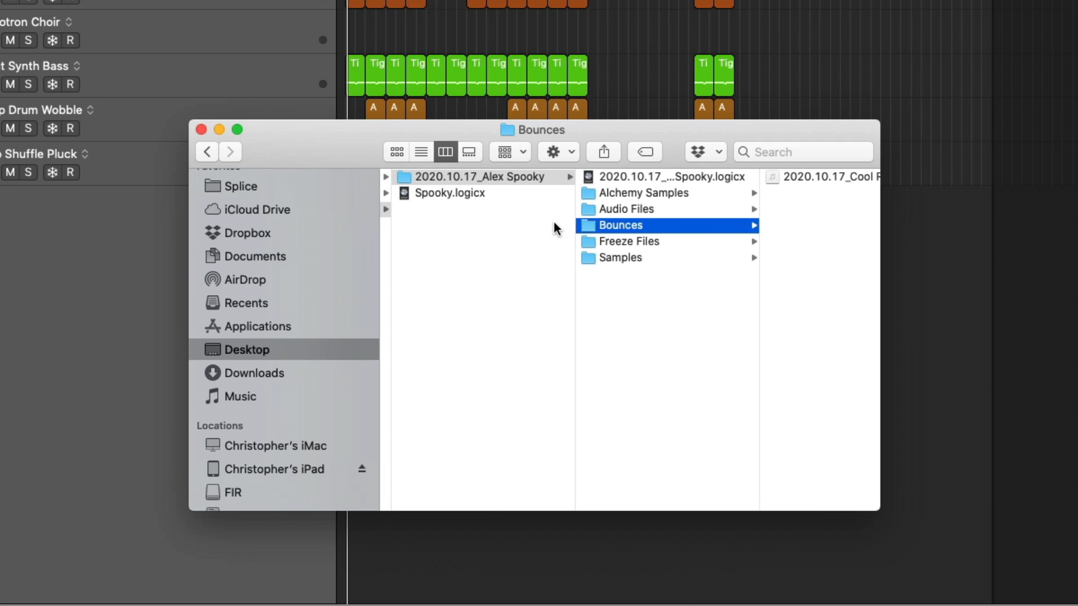
left_click(451, 194)
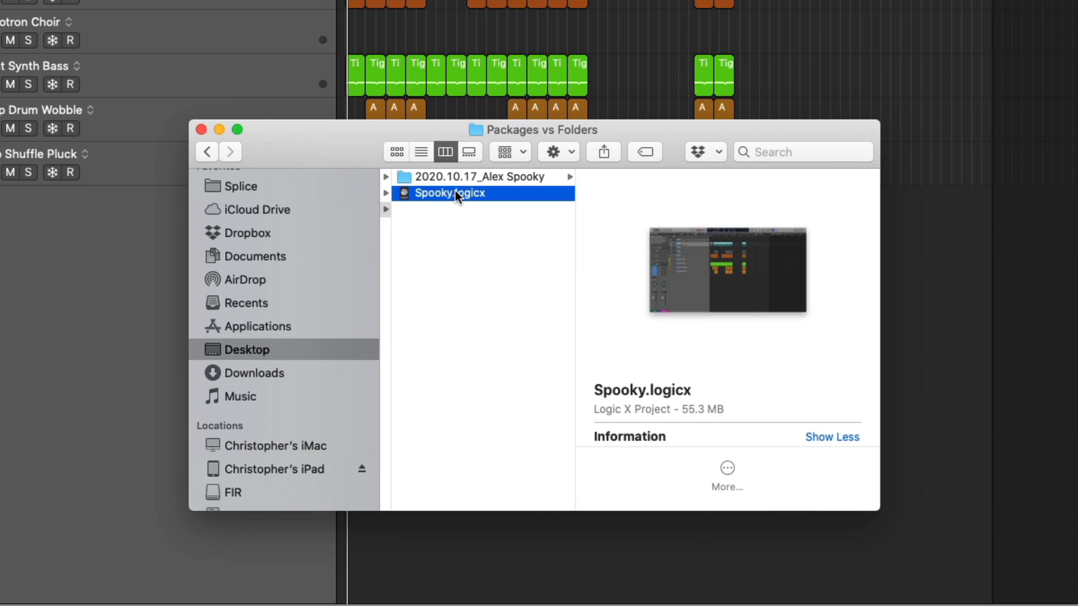
Show Spooky.logicx package contents and look into its Alternatives and Media folders
right_click(450, 193)
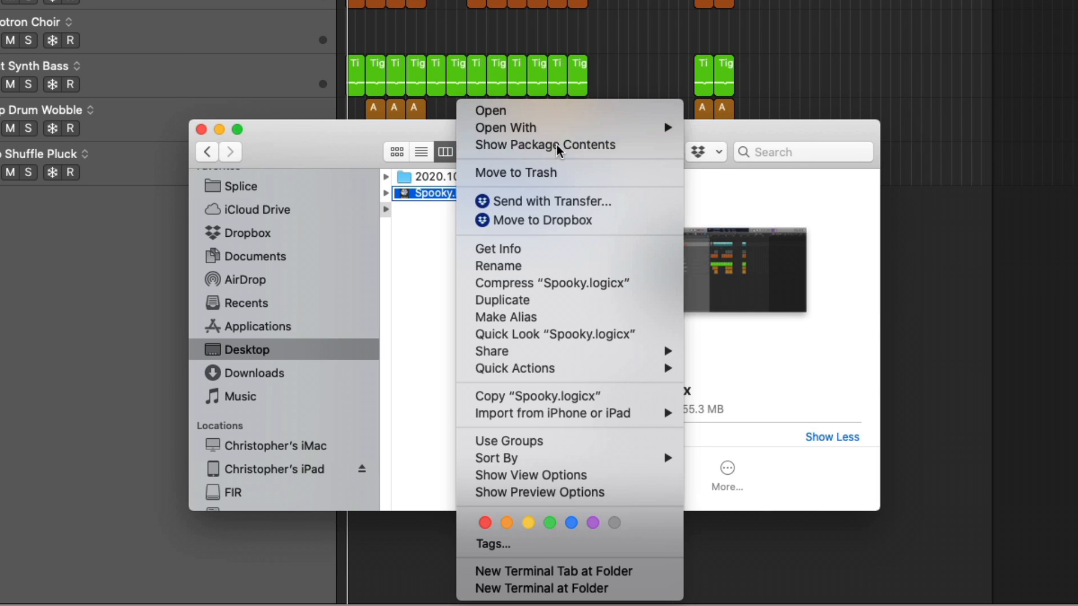
left_click(545, 145)
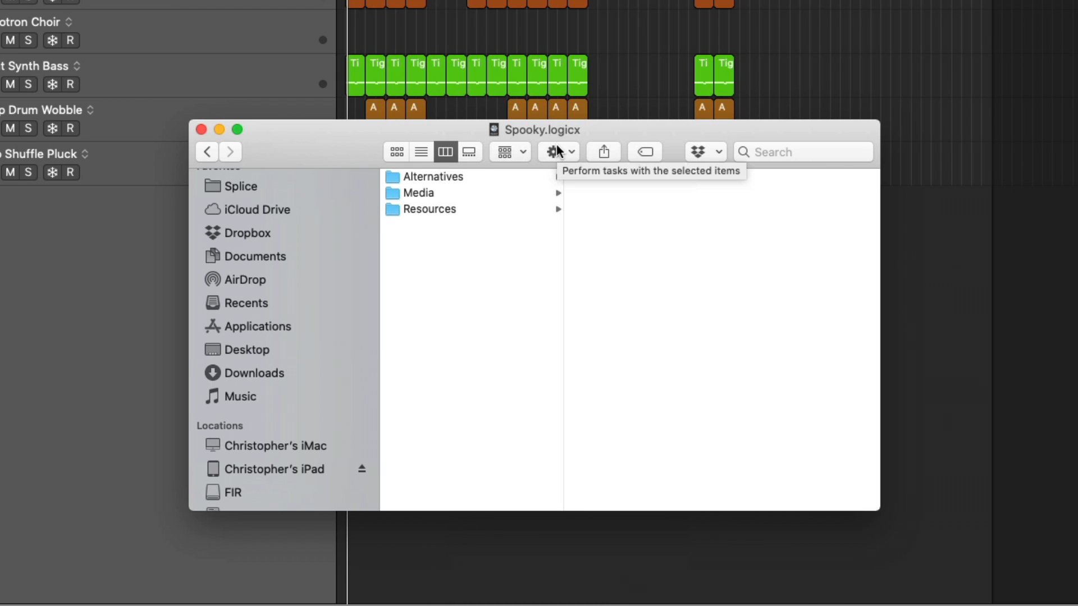
left_click(434, 176)
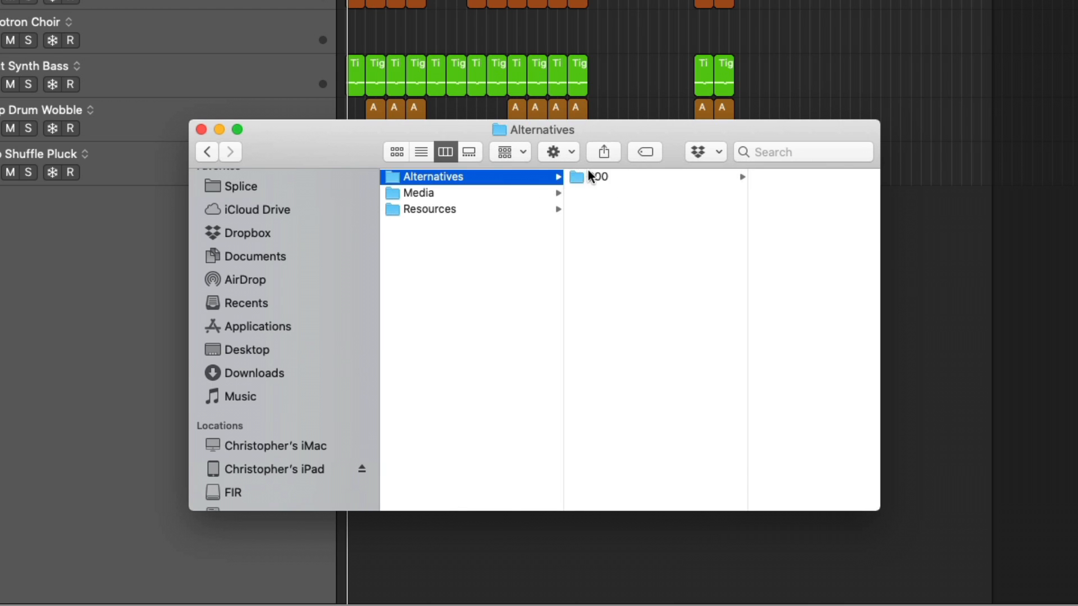
left_click(419, 192)
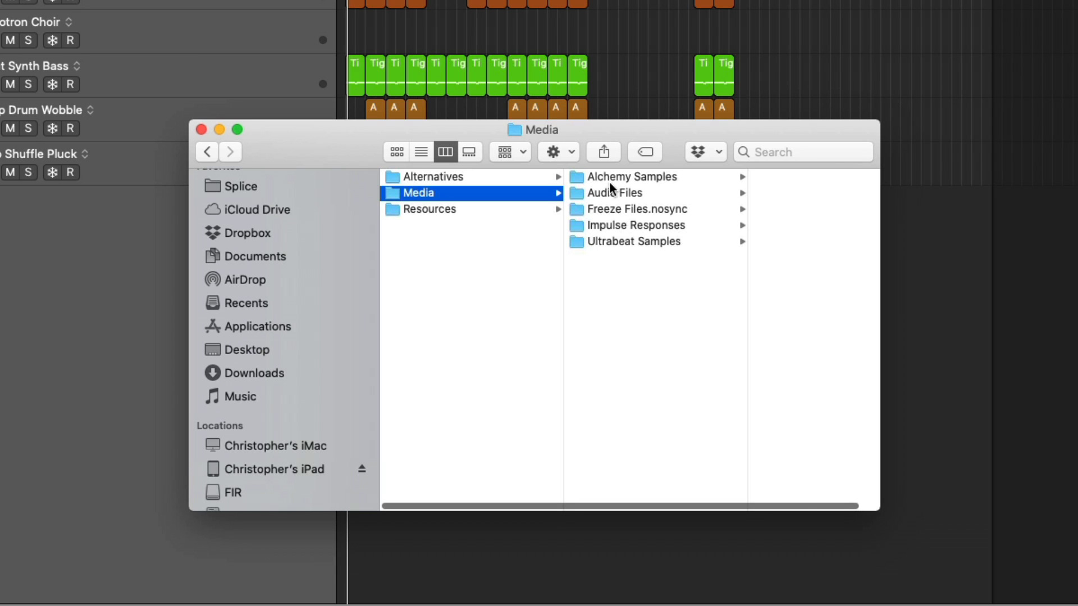
Browse Audio Files, Freeze Files.nosync and Resources inside the package, then return to Desktop
left_click(615, 192)
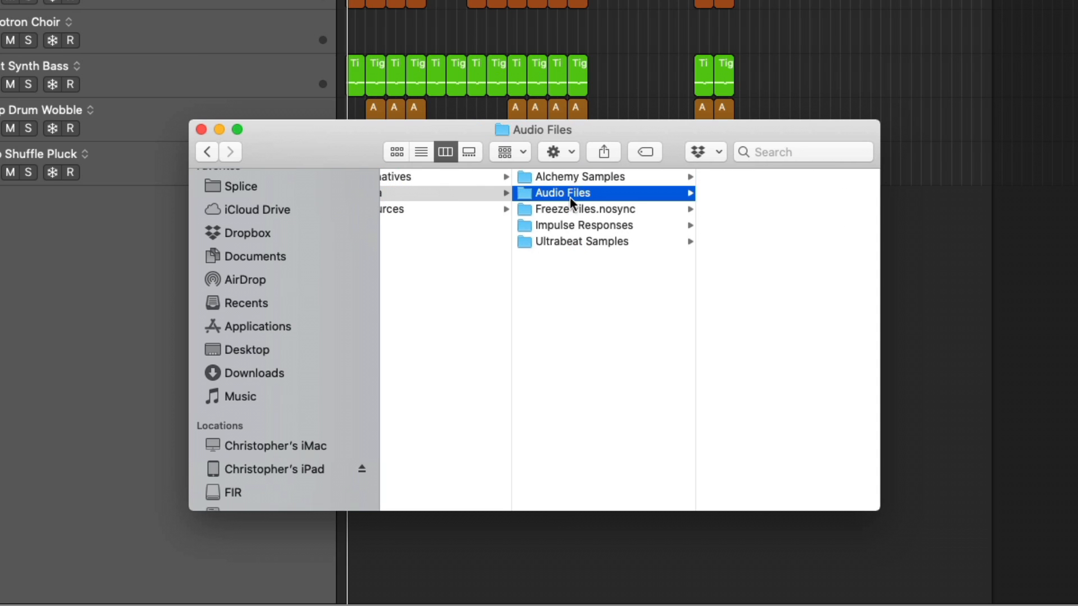
left_click(580, 209)
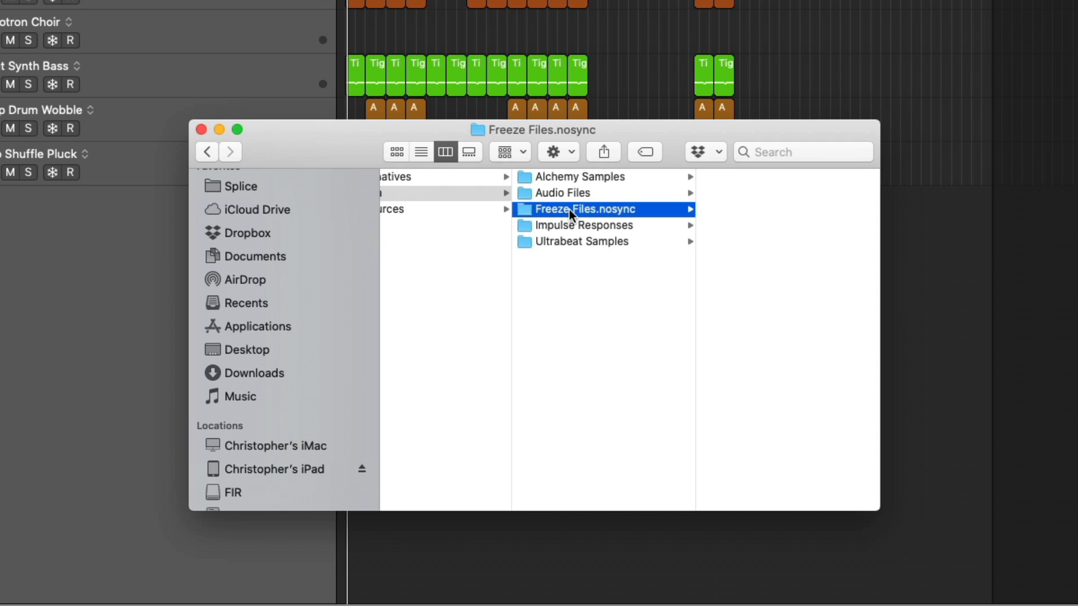
left_click(427, 209)
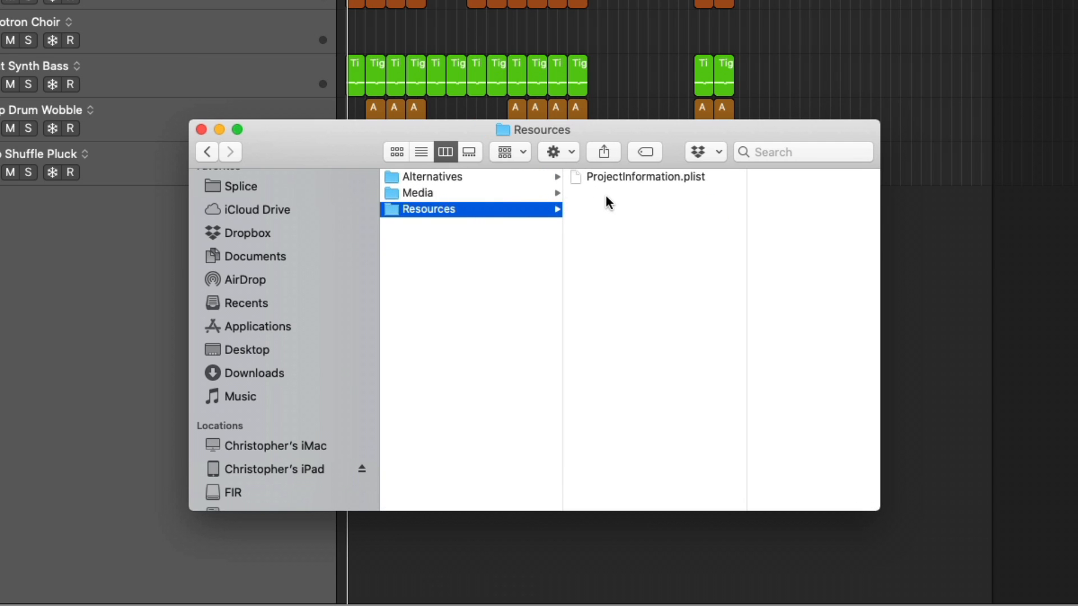
mouse_move(501, 201)
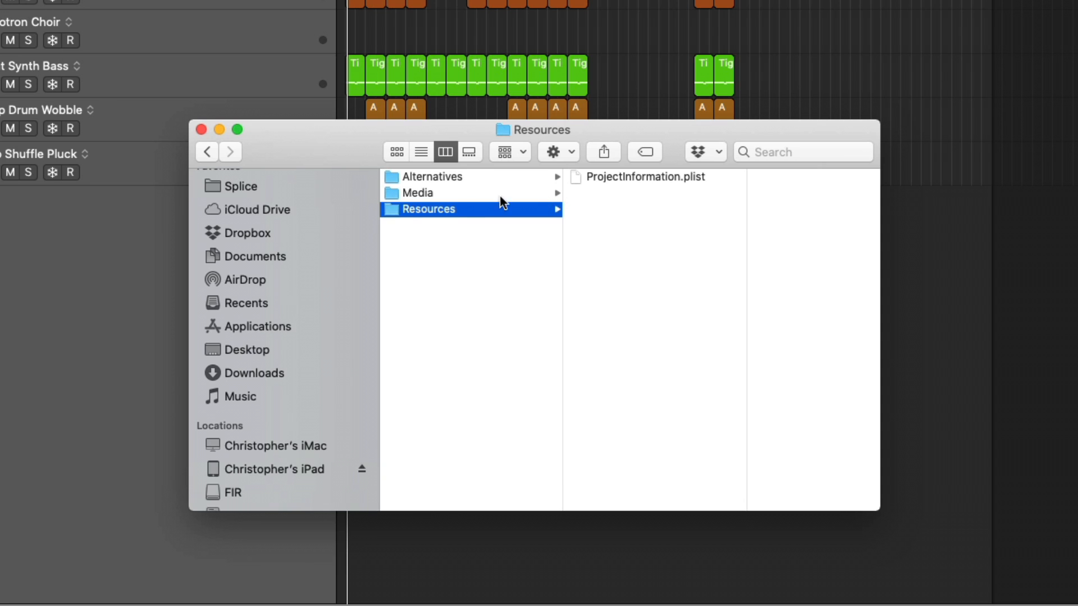
left_click(247, 349)
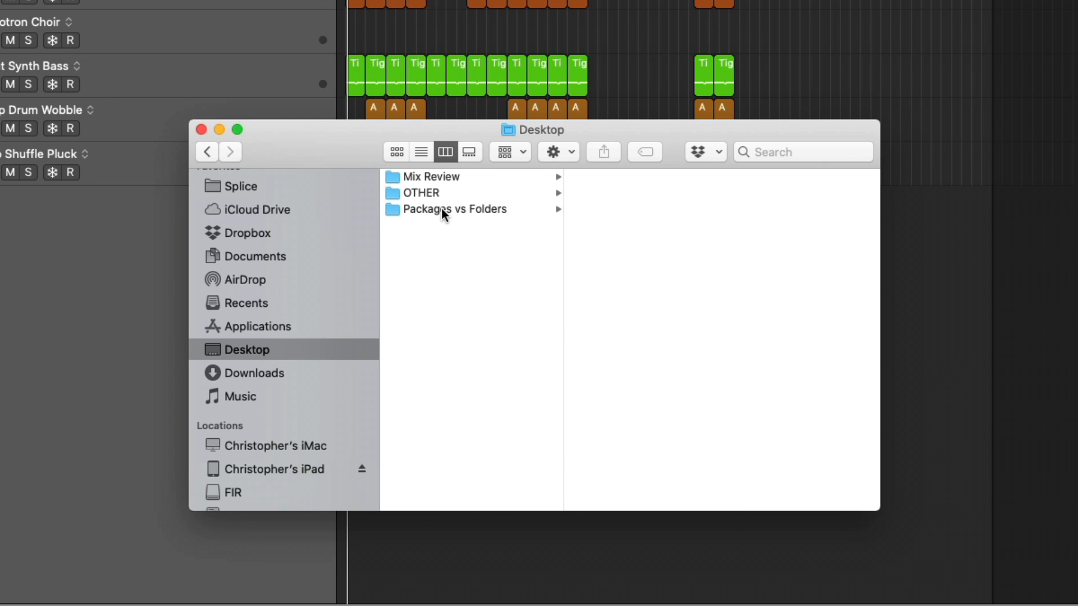
left_click(457, 209)
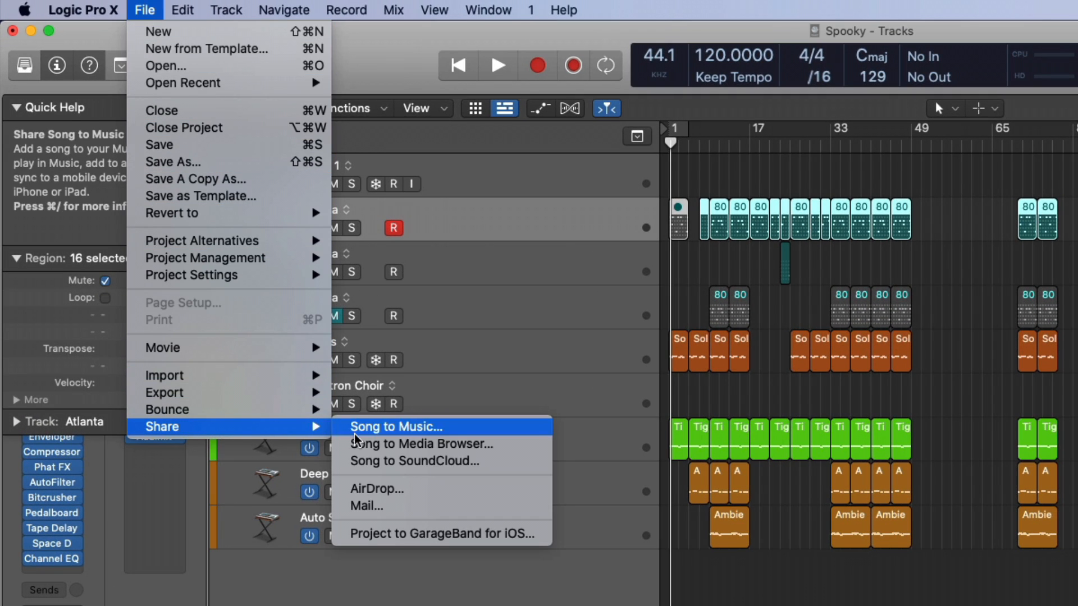
mouse_move(378, 488)
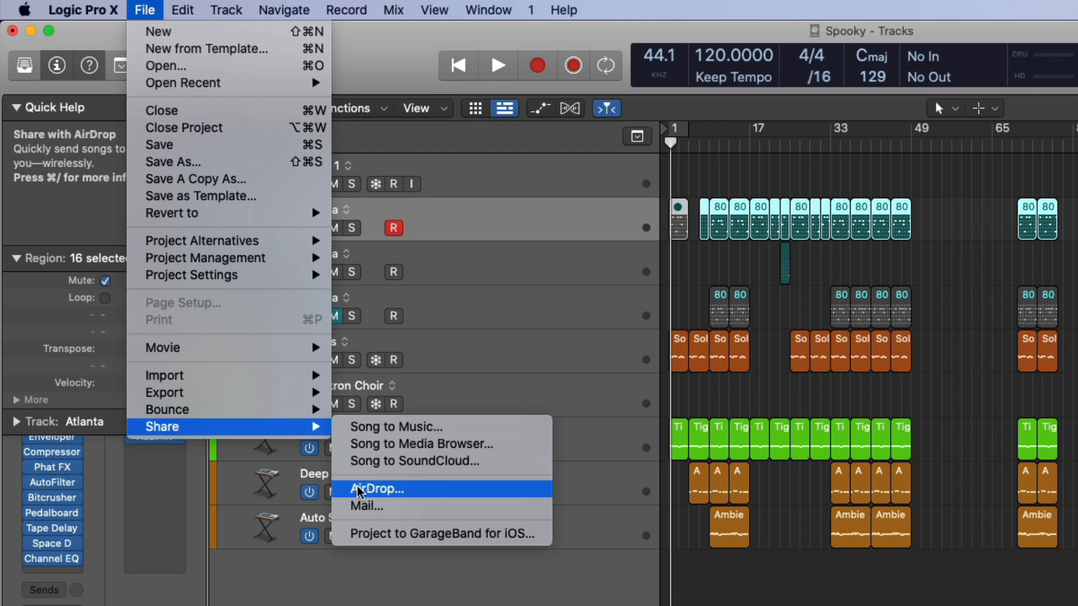
mouse_move(363, 498)
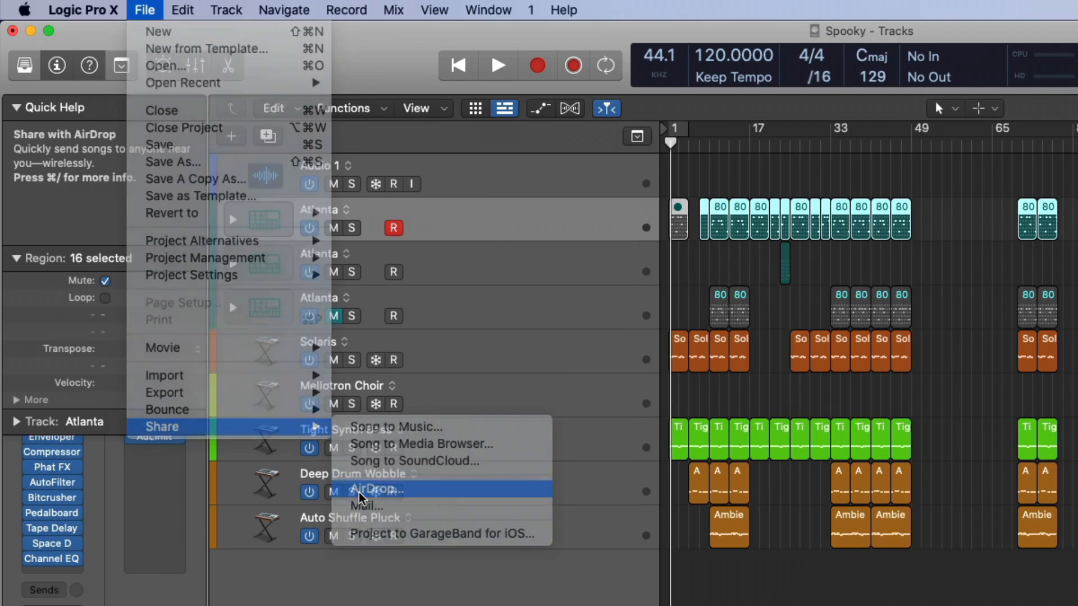
Start sharing the Spooky project over AirDrop from the File > Share menu
left_click(375, 489)
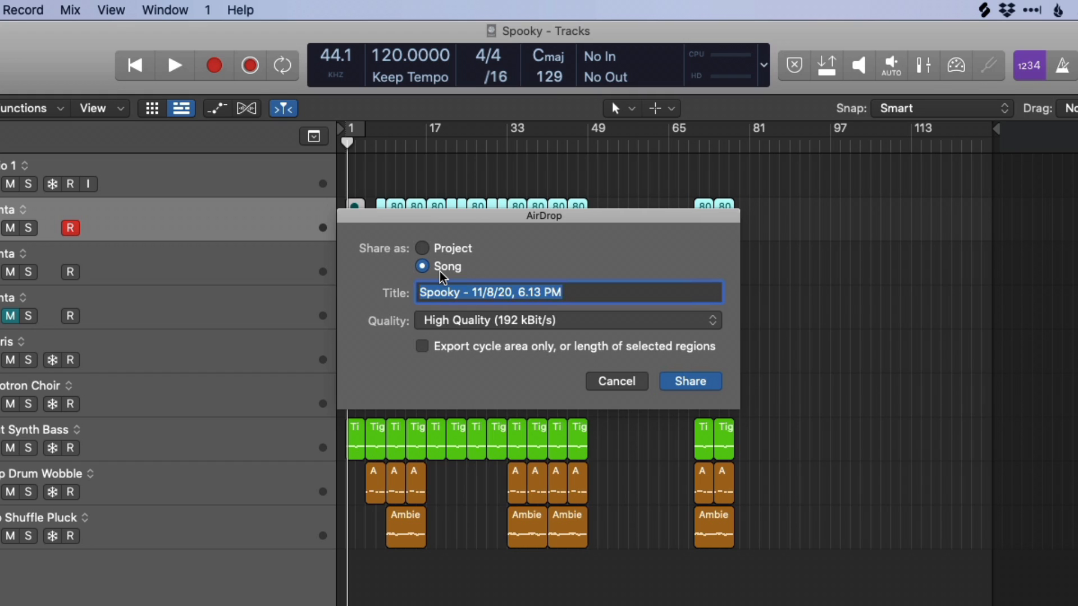
left_click(565, 320)
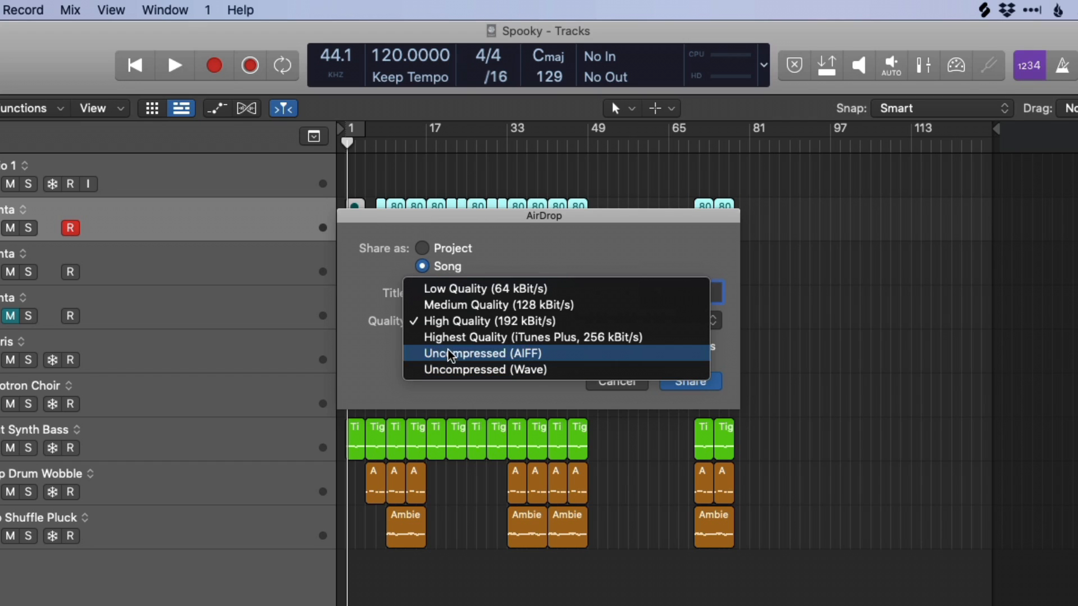
mouse_move(454, 305)
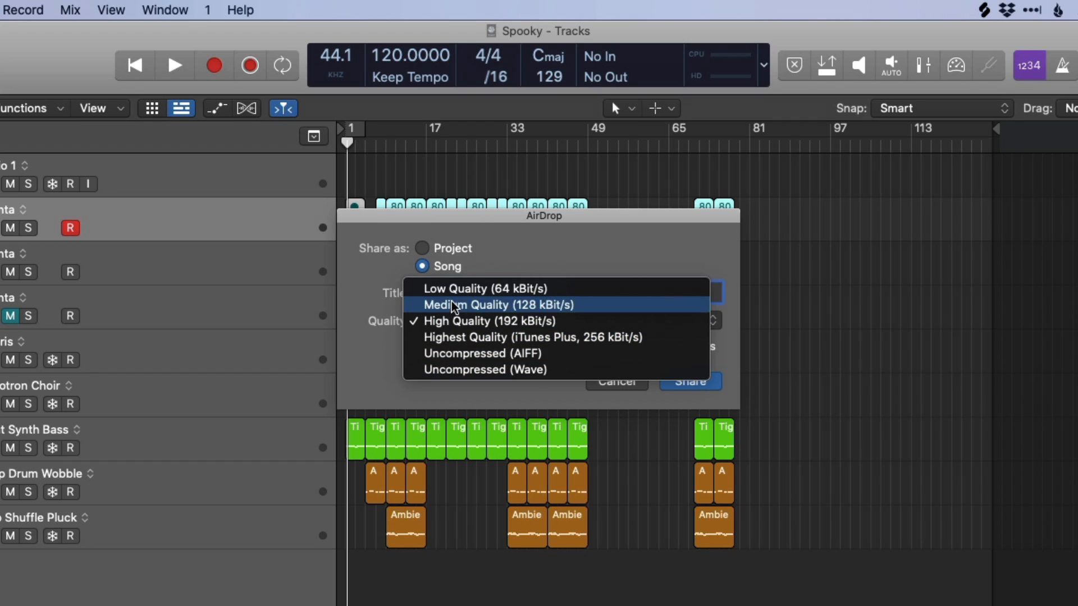
left_click(489, 321)
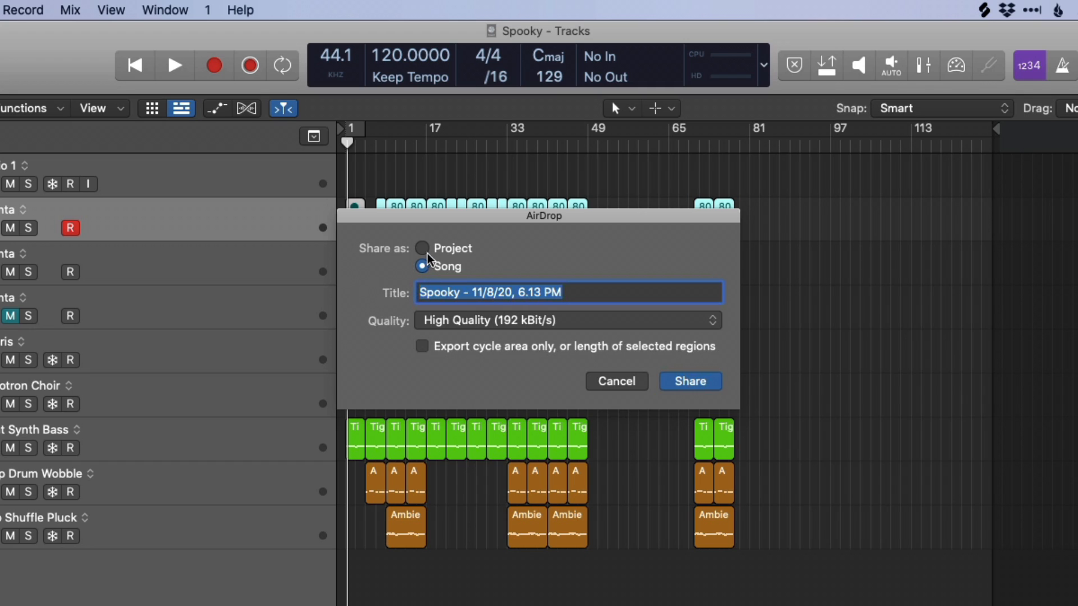
left_click(422, 248)
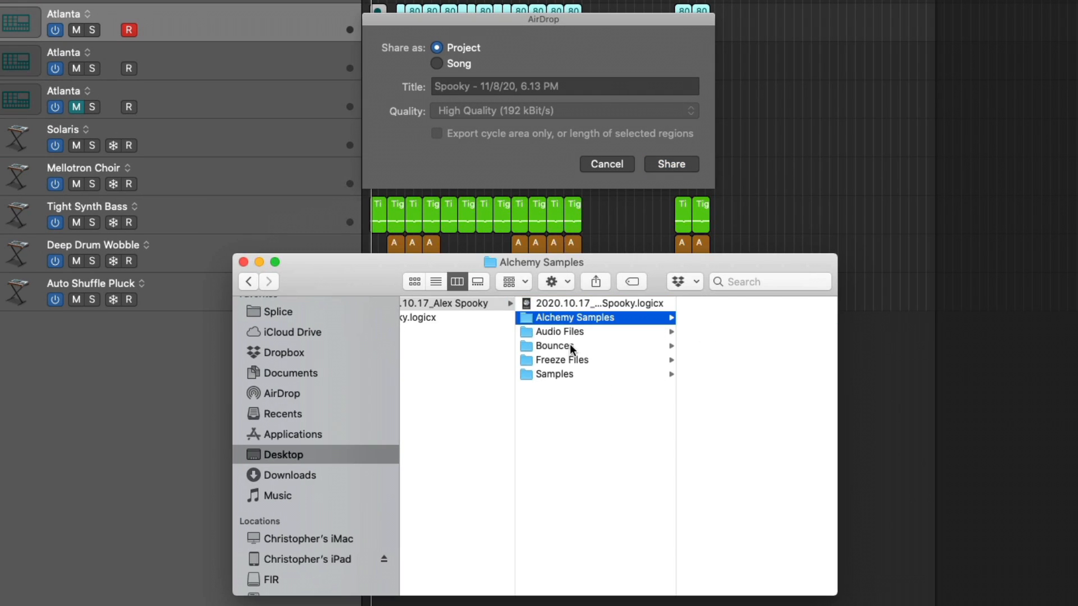
left_click(558, 331)
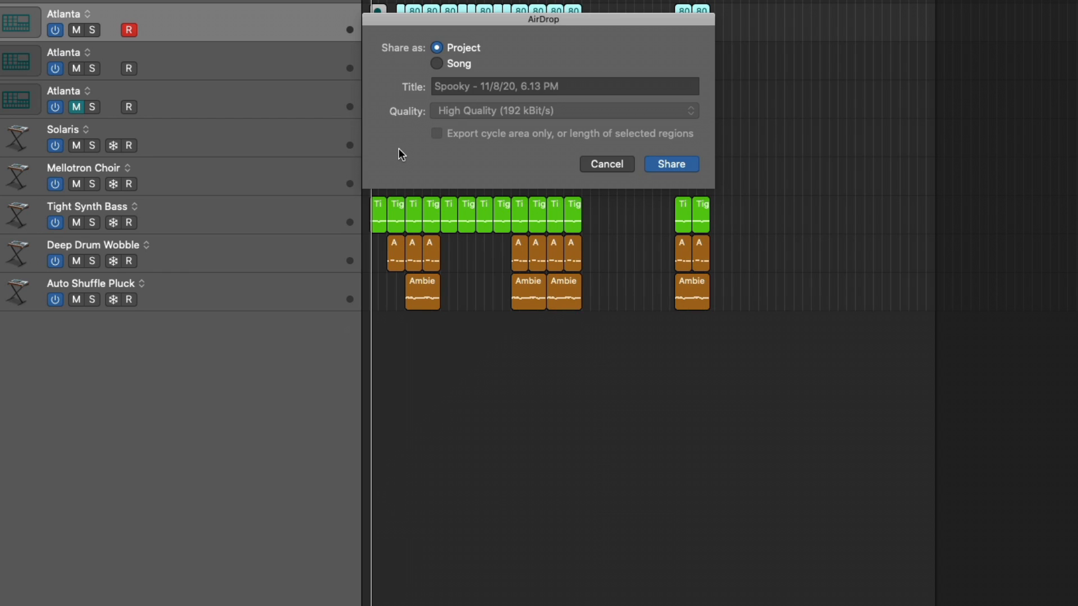
left_click(606, 163)
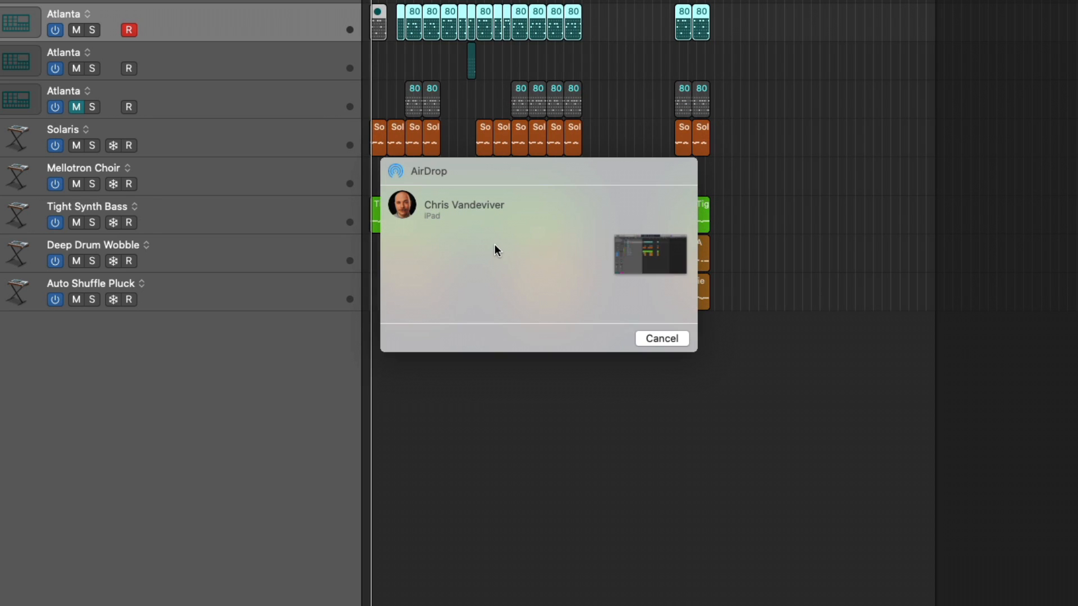
left_click(661, 338)
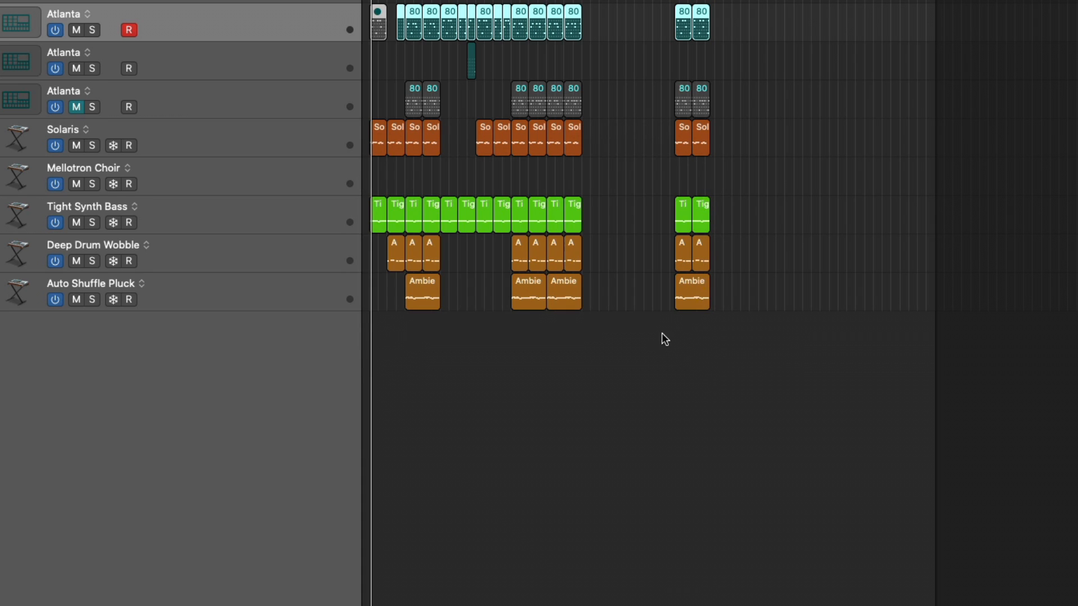
Close Spooky without saving and open the 2020.10.17_Alex Spooky folder project for AirDrop sharing
left_click(557, 331)
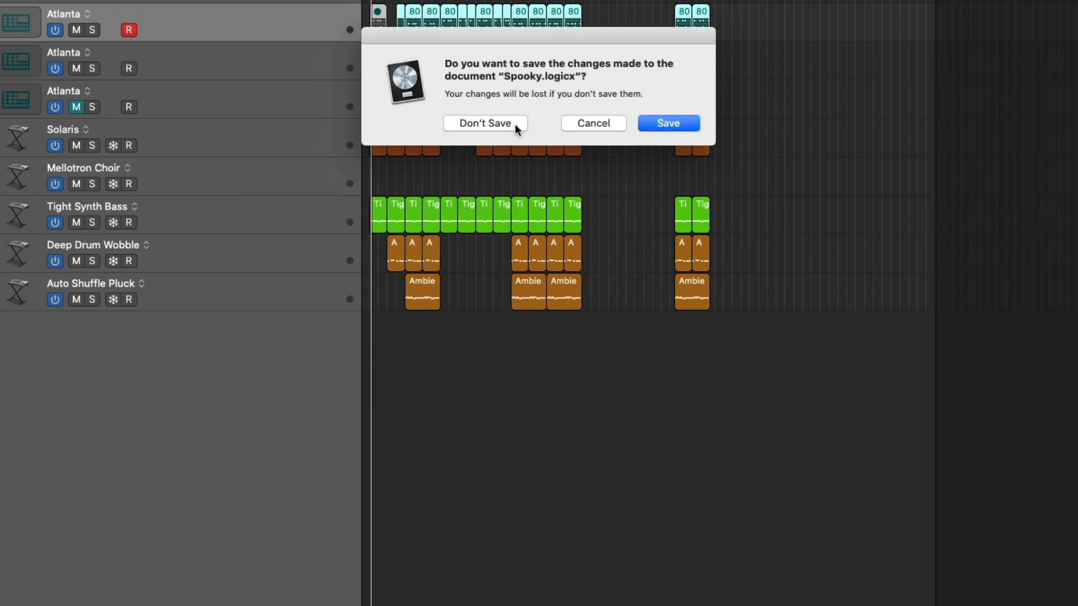
left_click(485, 123)
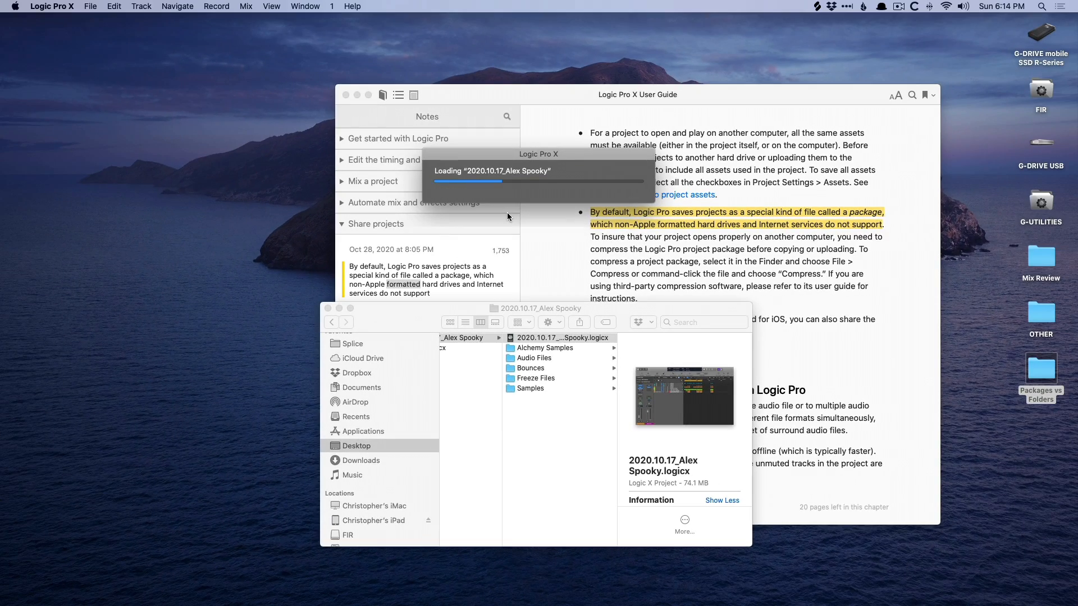
left_click(90, 5)
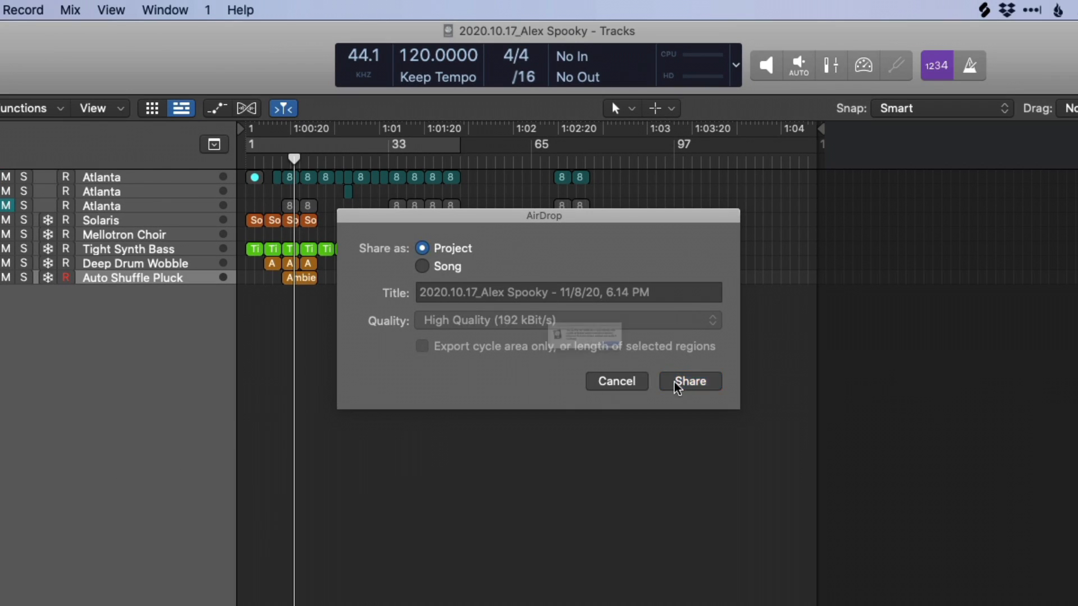
Proceed with AirDrop sharing and browse the folder project's Alchemy Samples and Bounces folders
left_click(689, 381)
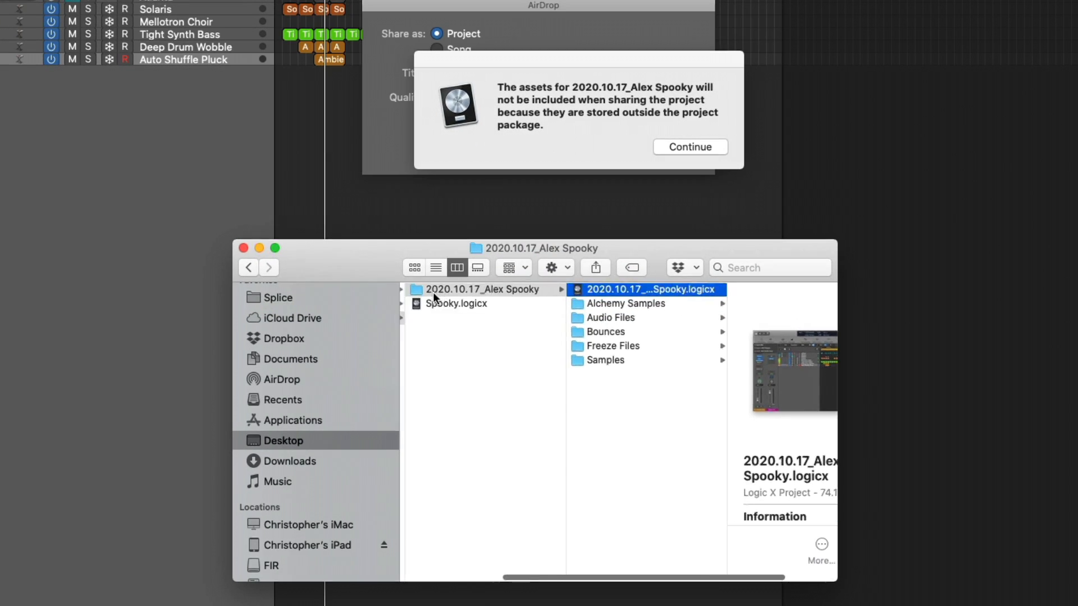
left_click(650, 289)
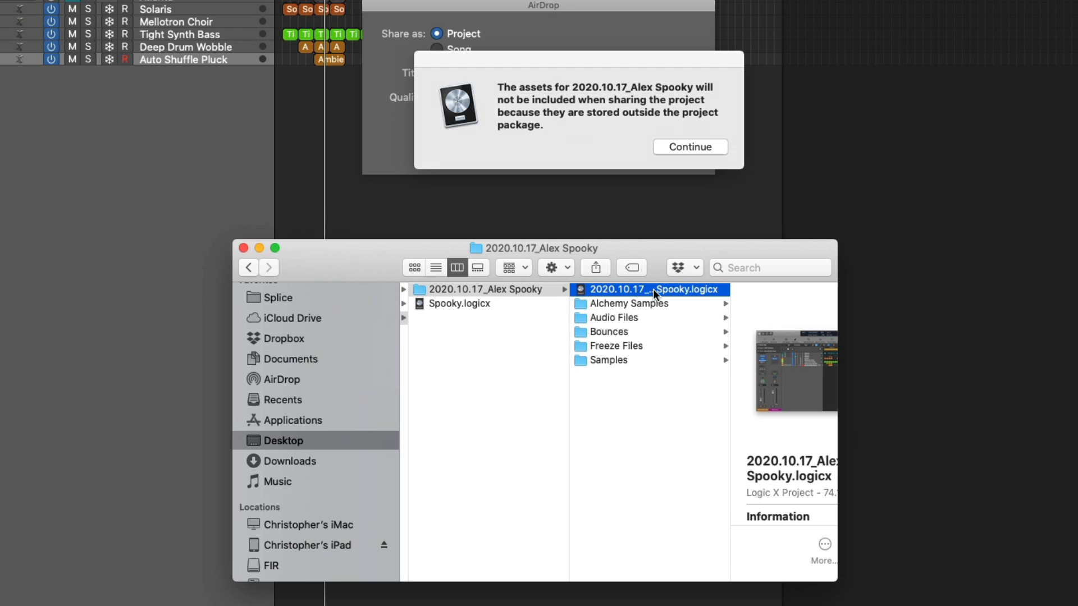
left_click(627, 304)
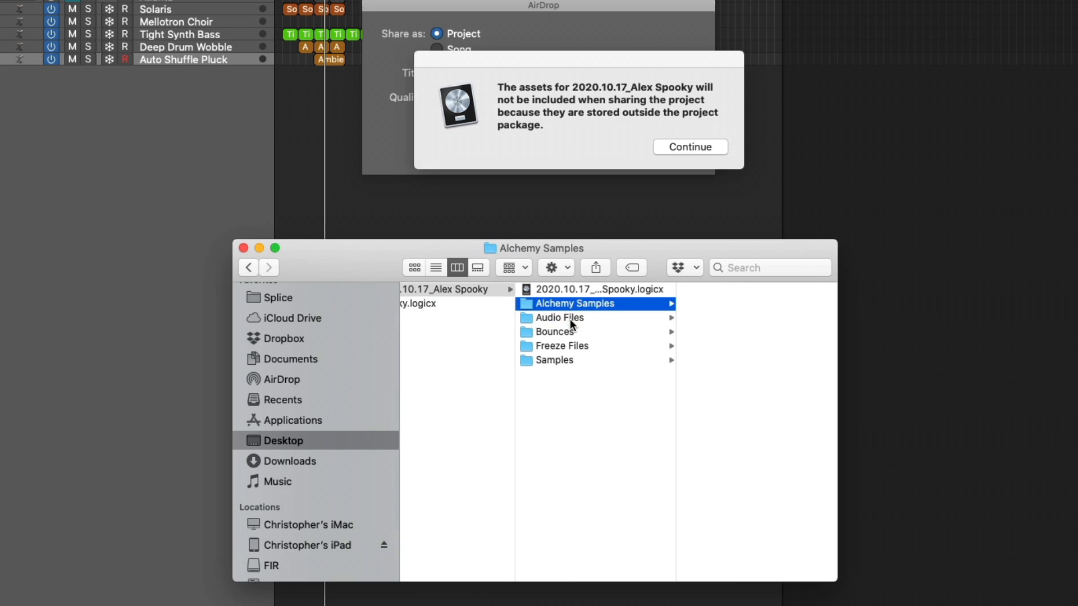
left_click(553, 333)
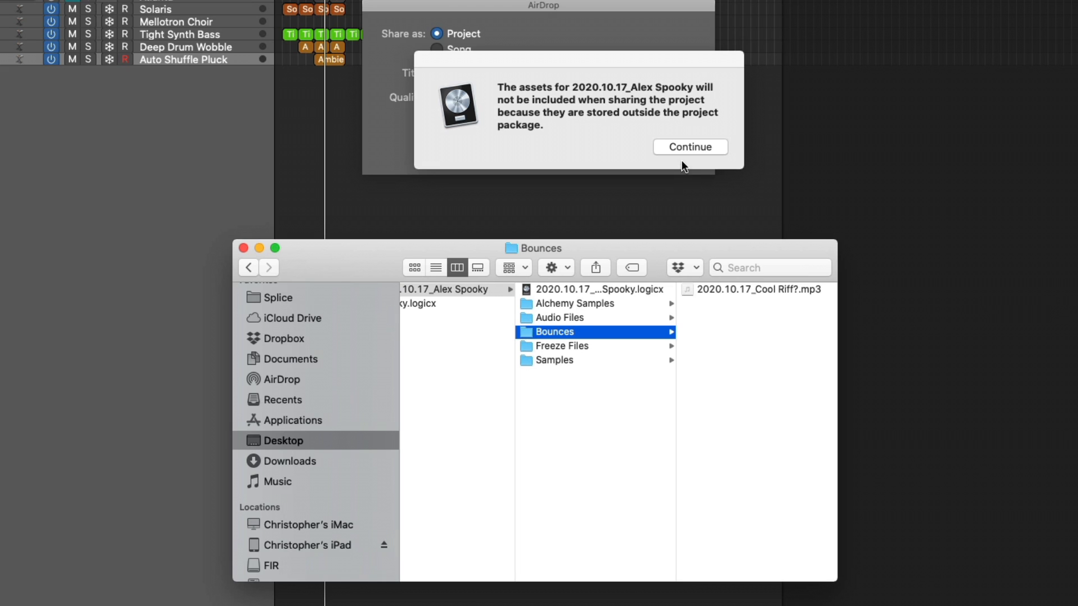
Acknowledge the excluded-assets warning and cancel the AirDrop send
left_click(689, 146)
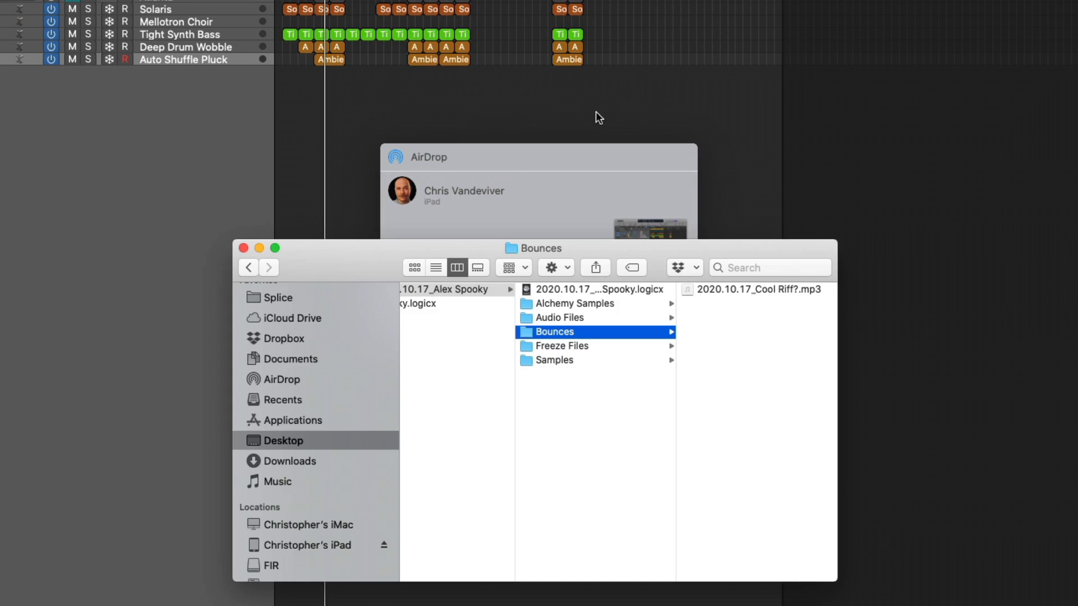
left_click(598, 288)
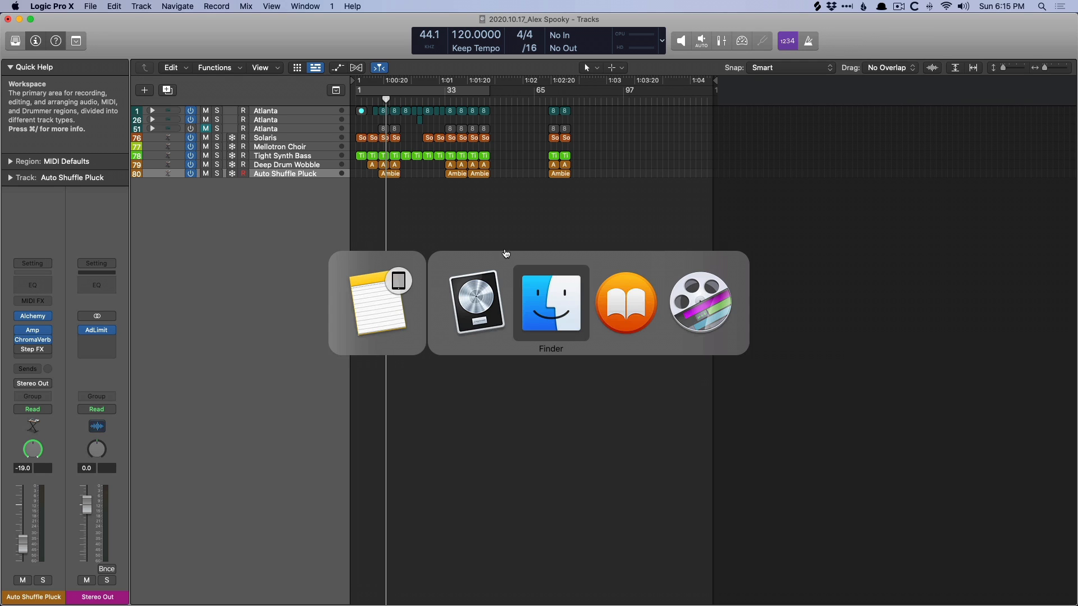
In Finder, revisit Spooky.logicx options and the folder project's Freeze Files folder
left_click(550, 302)
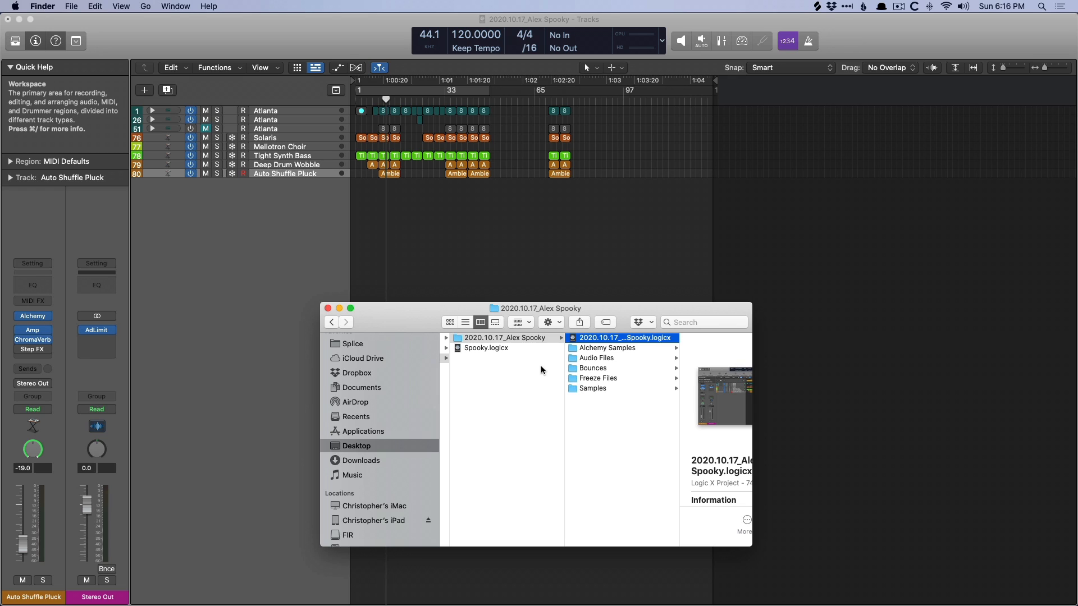
mouse_move(632, 372)
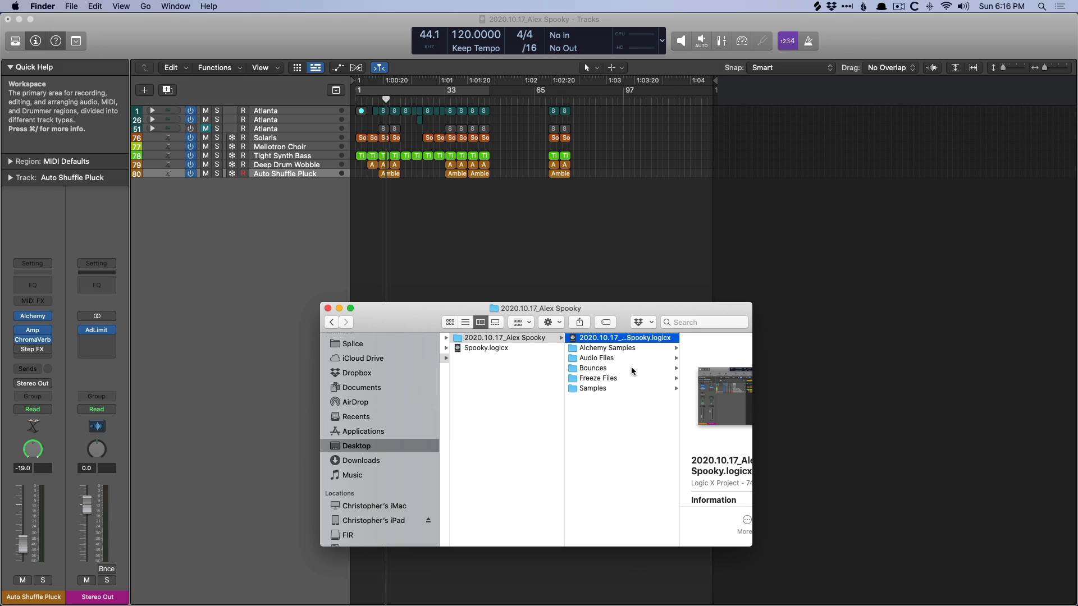
mouse_move(570, 365)
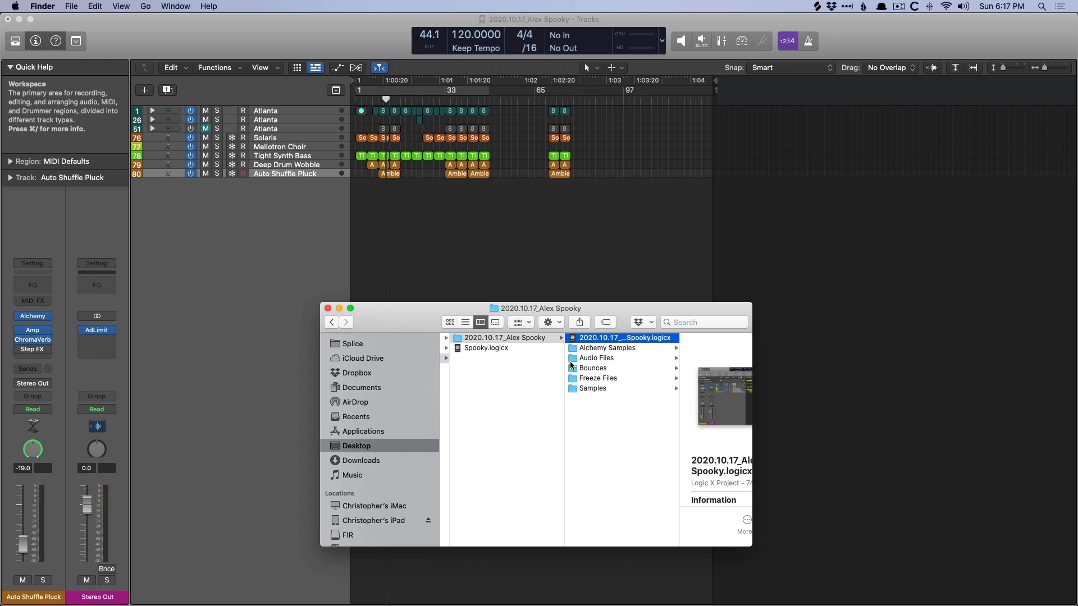
mouse_move(497, 354)
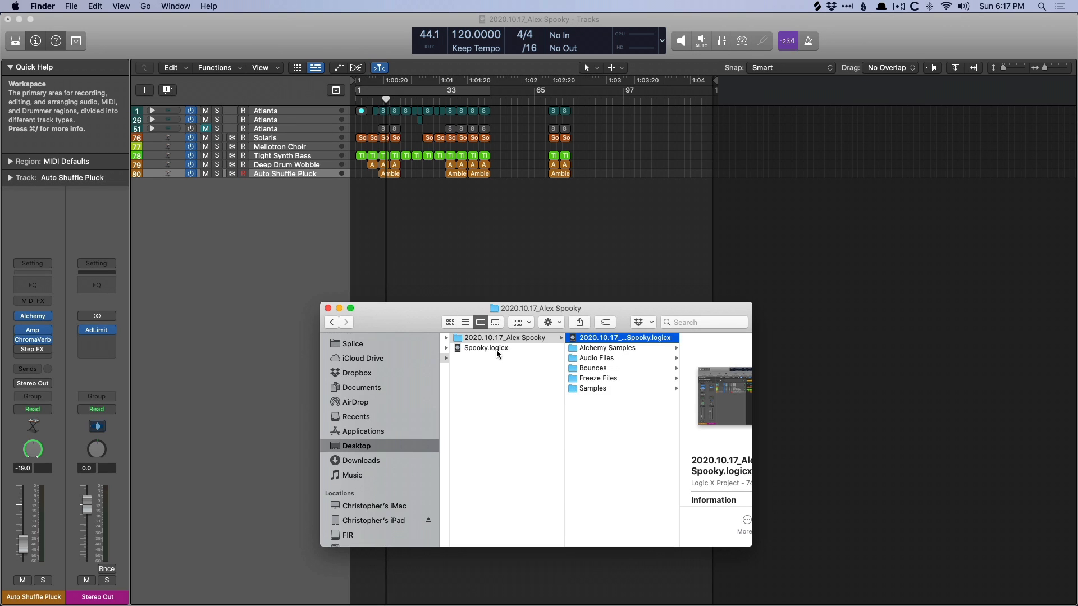
right_click(486, 348)
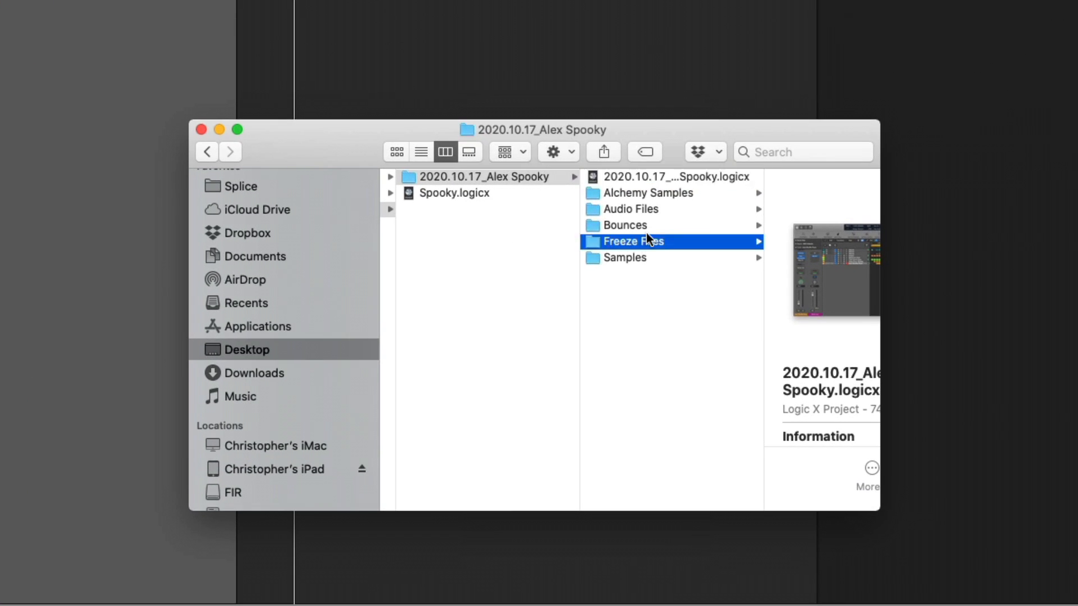
left_click(625, 225)
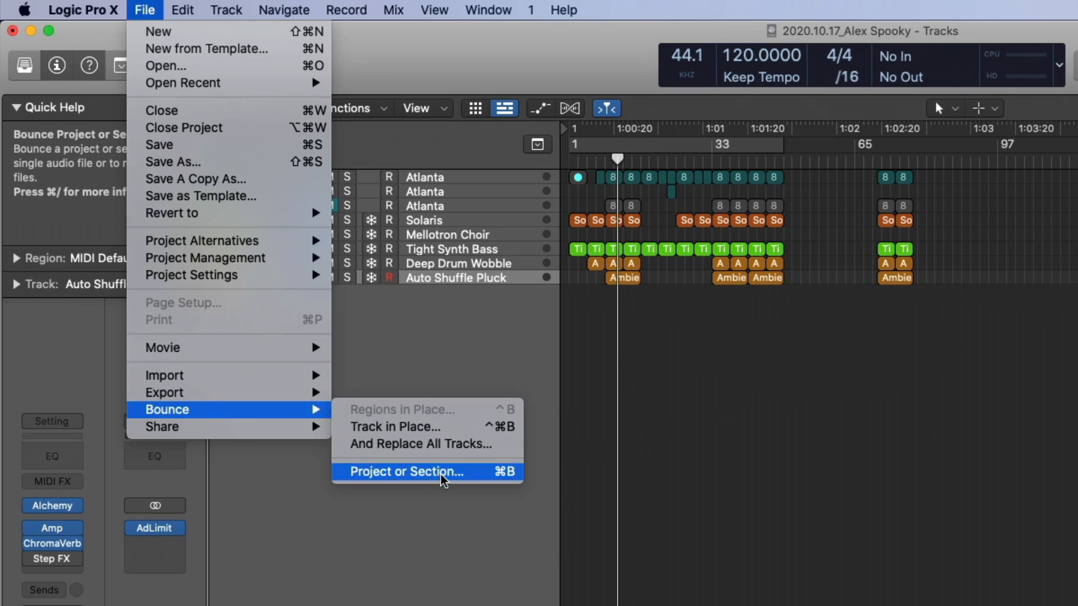
View the Project or Section bounce settings for 2020.10.17_Alex Spooky and cancel them
left_click(406, 472)
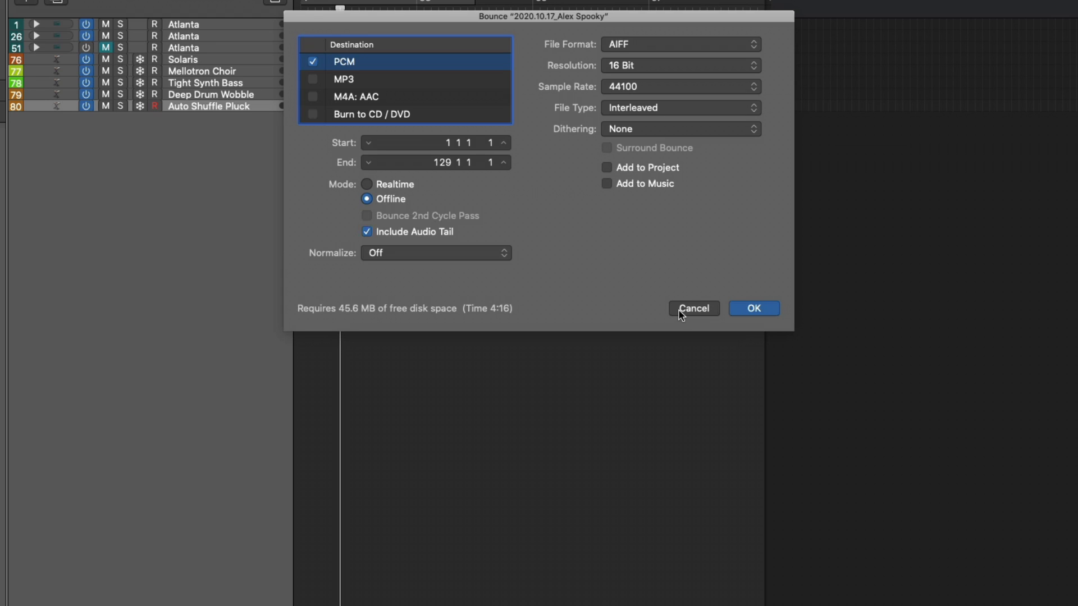
left_click(693, 308)
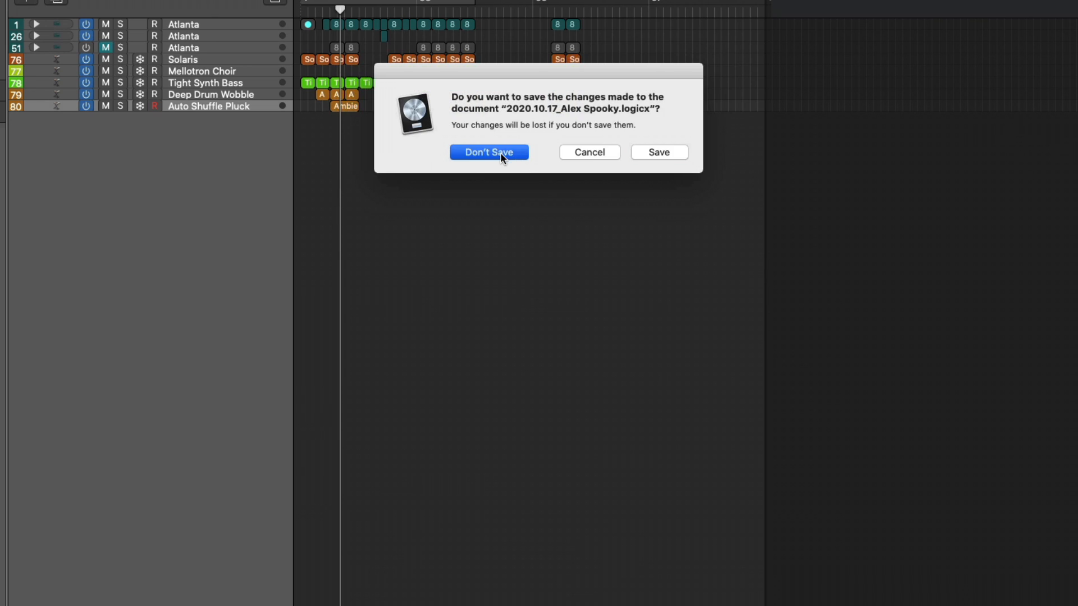
Close the folder project without saving and bounce Spooky to Desktop > Packages vs Folders
left_click(488, 152)
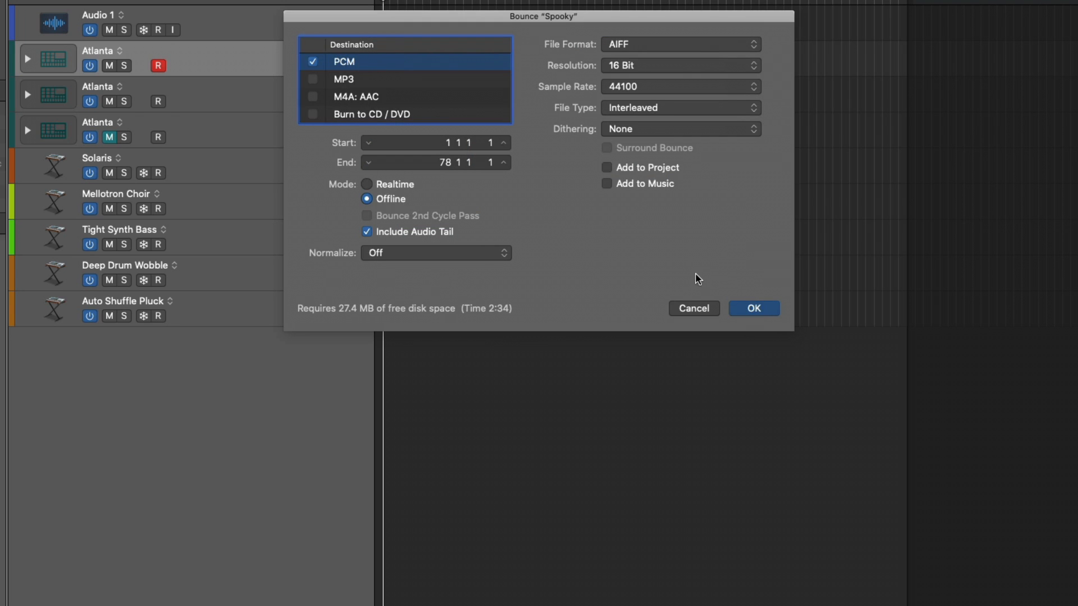
left_click(752, 308)
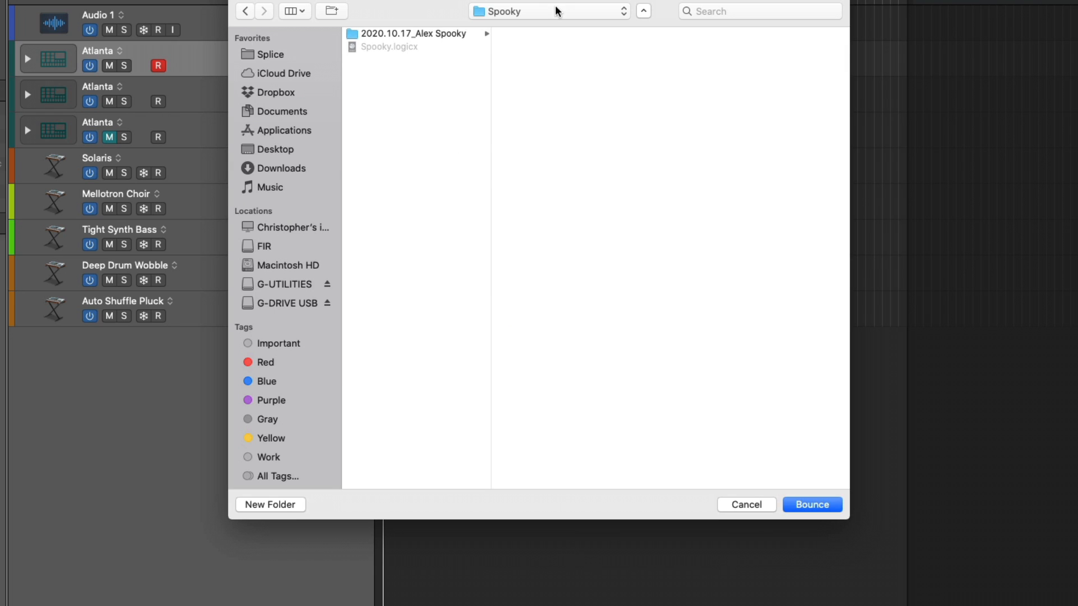
mouse_move(288, 161)
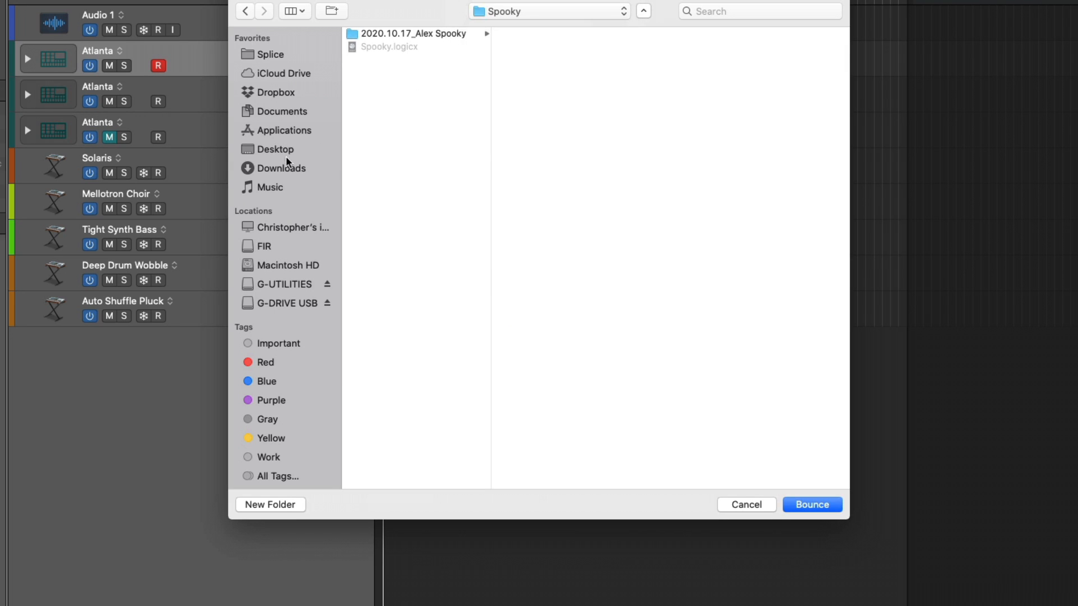
left_click(275, 149)
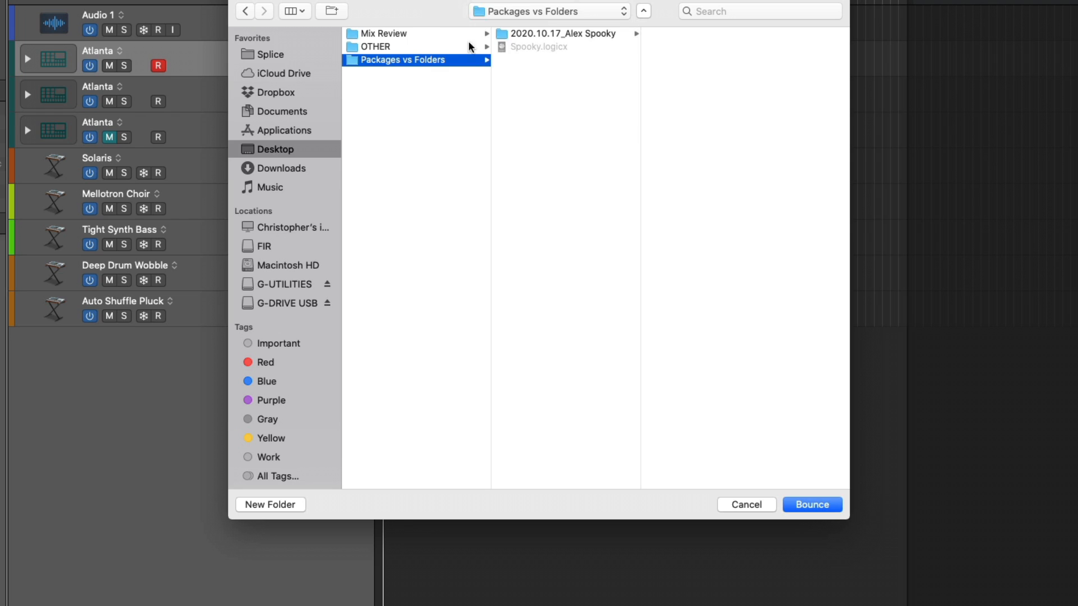
mouse_move(471, 47)
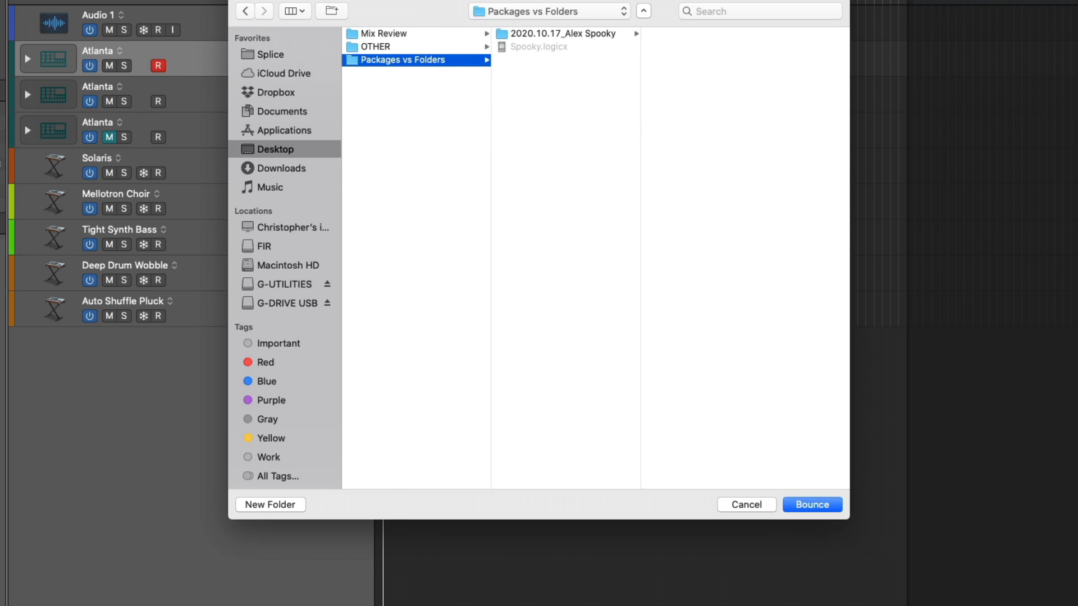
left_click(810, 504)
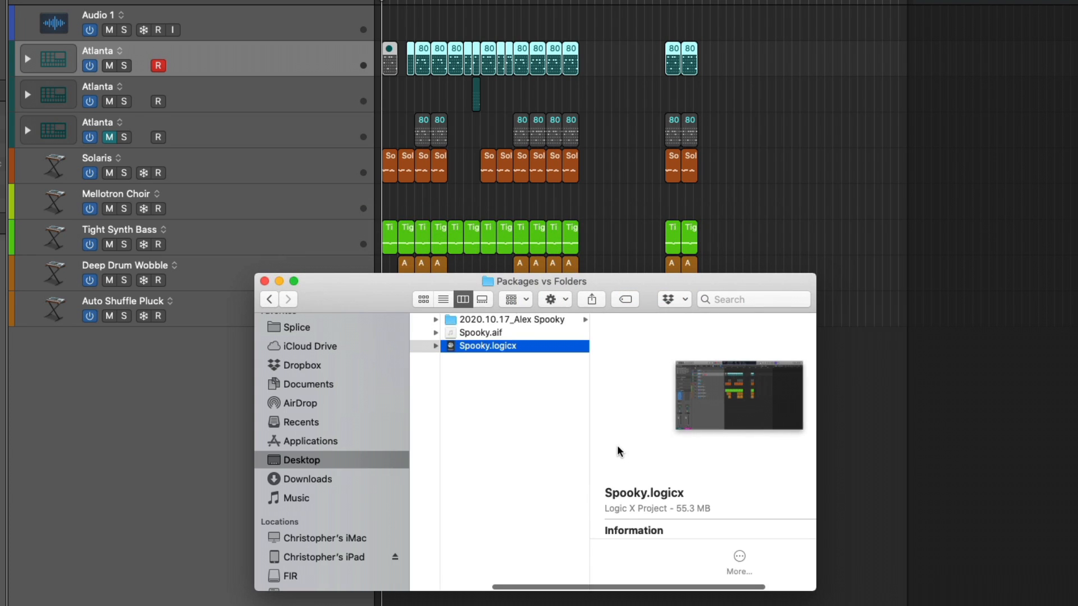
Select the Spooky.aif bounce beside Spooky.logicx, then open the 2020.10.17_Alex Spooky folder
left_click(490, 332)
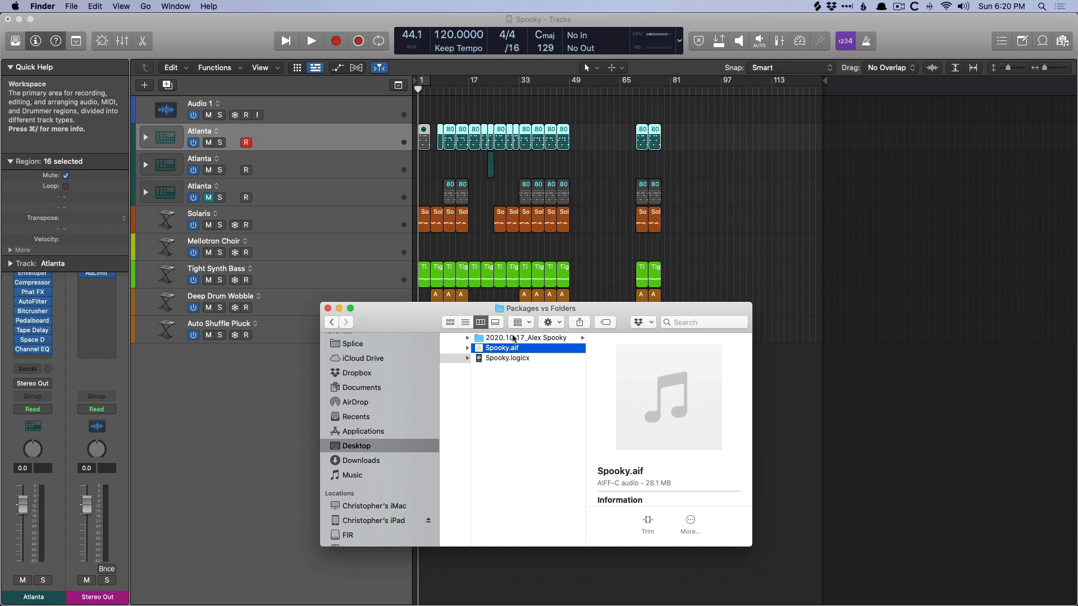
left_click(527, 337)
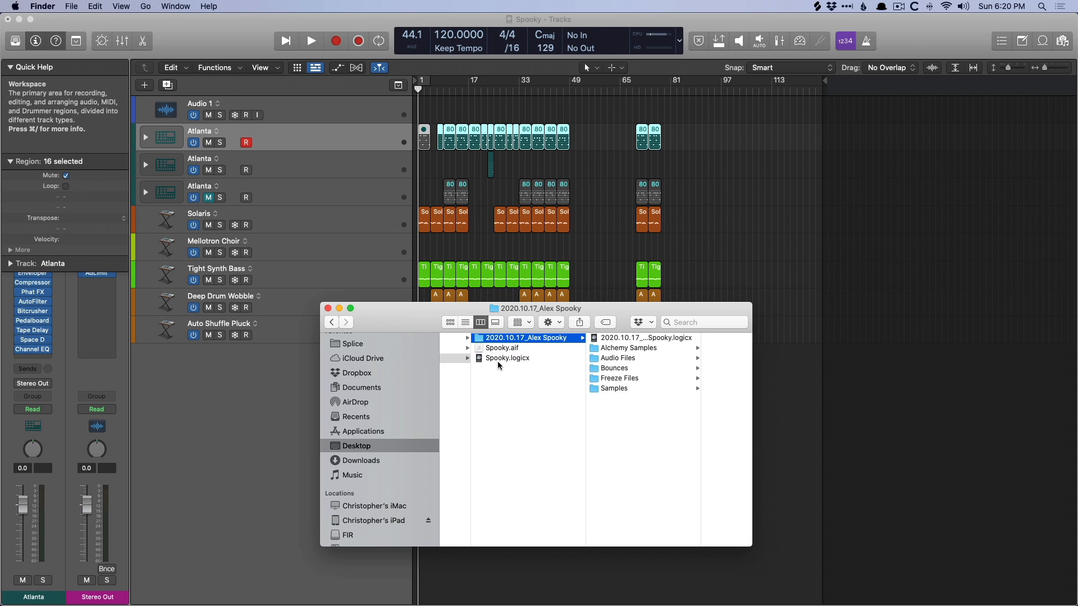